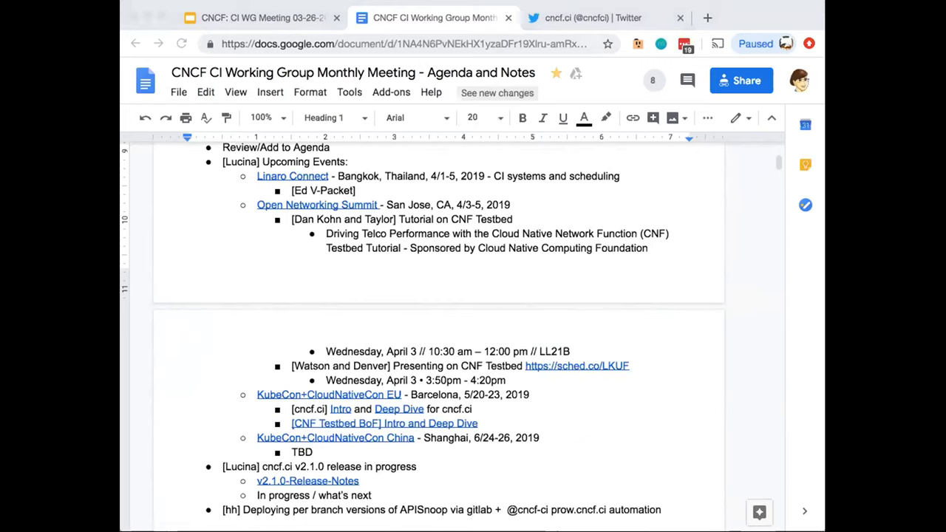
mouse_move(663, 383)
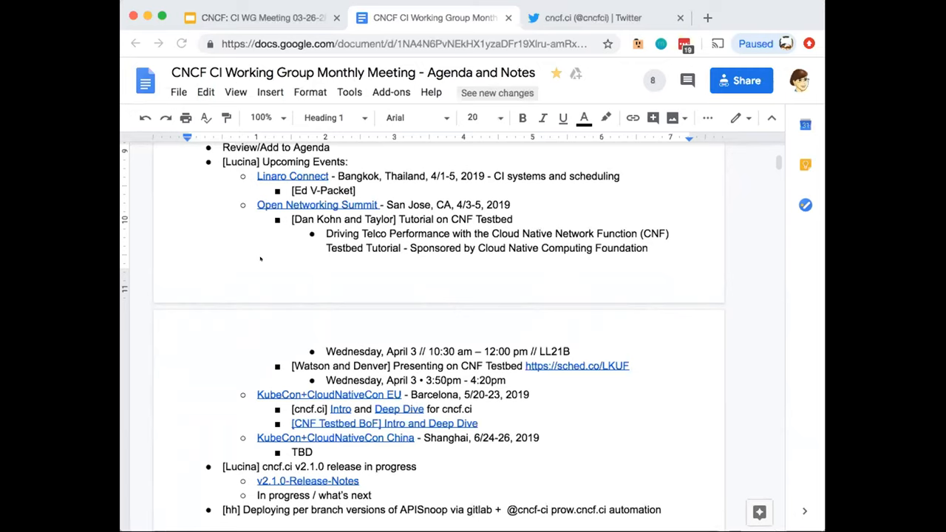
Scroll the agenda past the APISnoop item to Action items and switch to the slide deck.
left_click(223, 161)
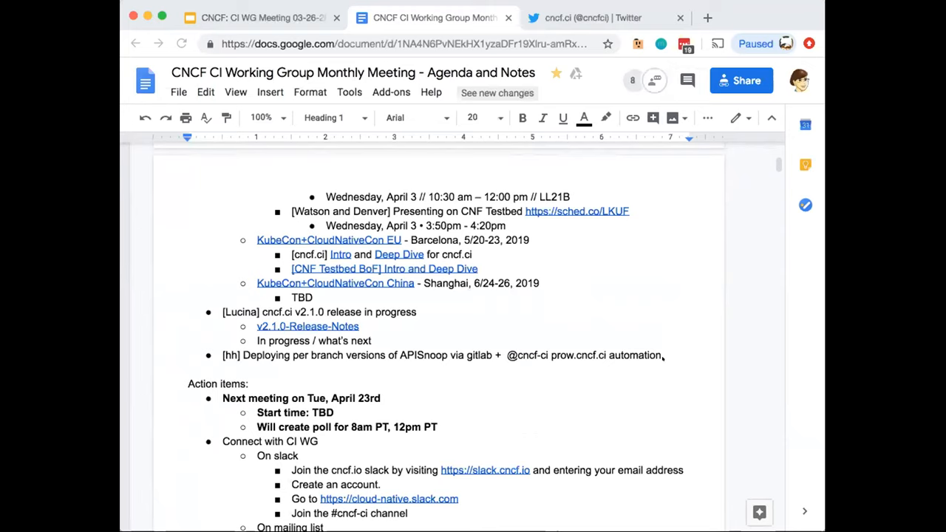
key("enter")
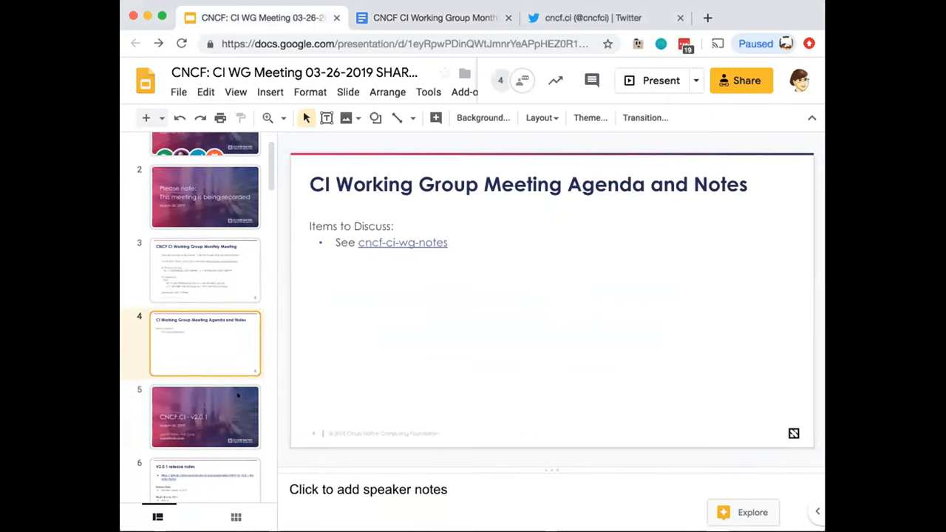
Step from slide 4 past the v2.0.1 release notes to slide 7, the CI Dashboard overview.
left_click(205, 417)
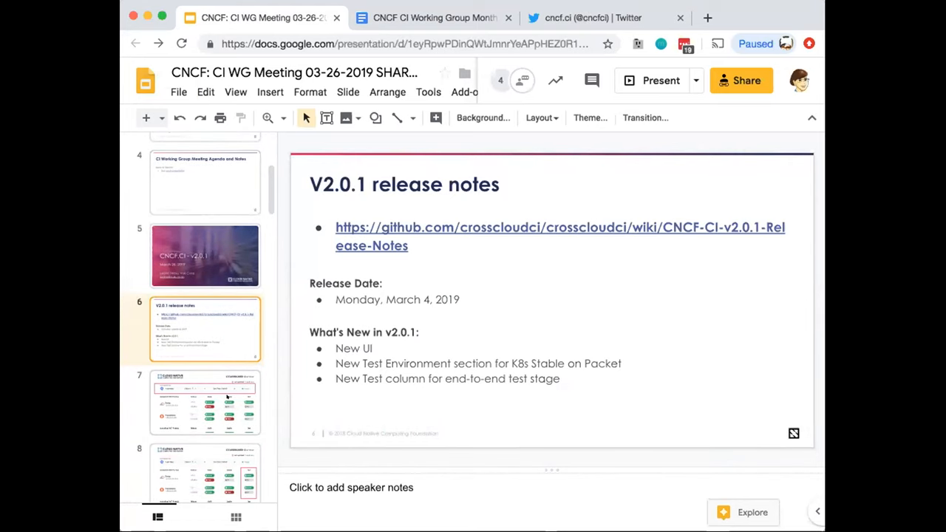
left_click(205, 403)
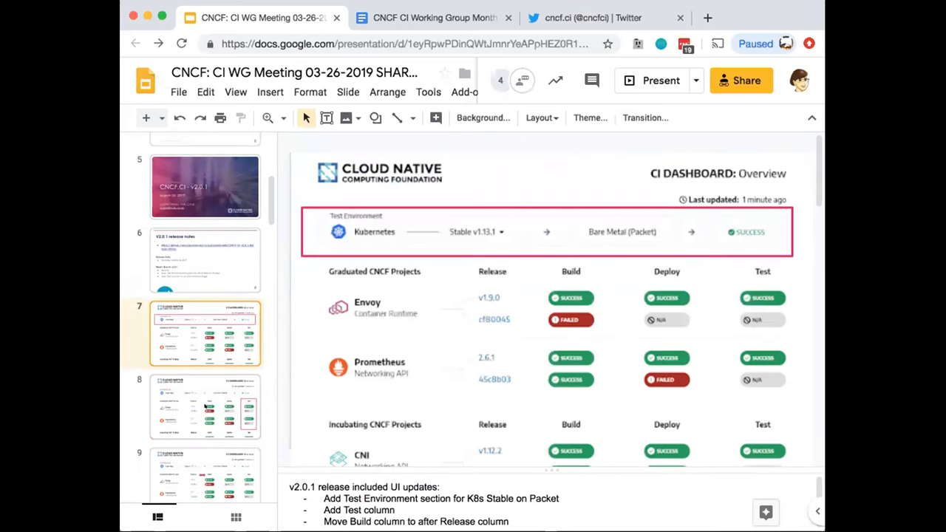
Show slide 9, the dashboard with the Build column moved after Release.
left_click(205, 407)
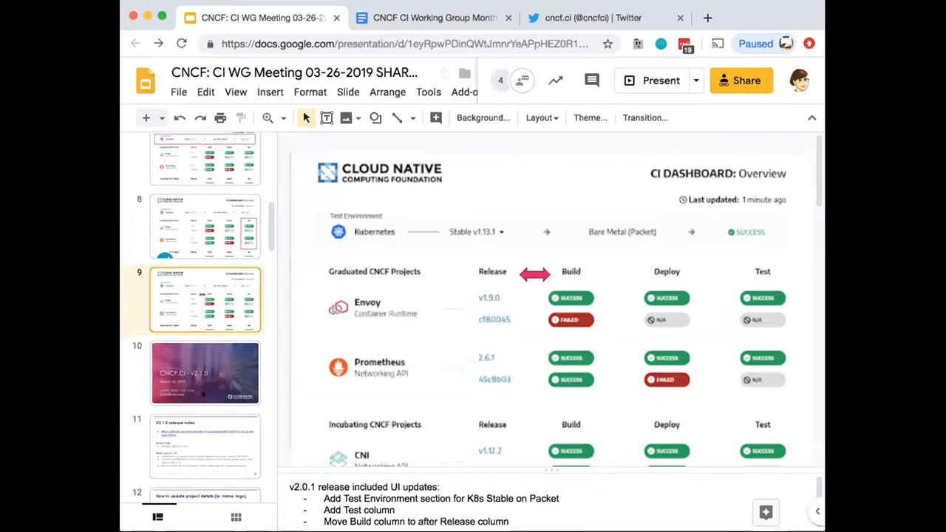
scroll("down", 3)
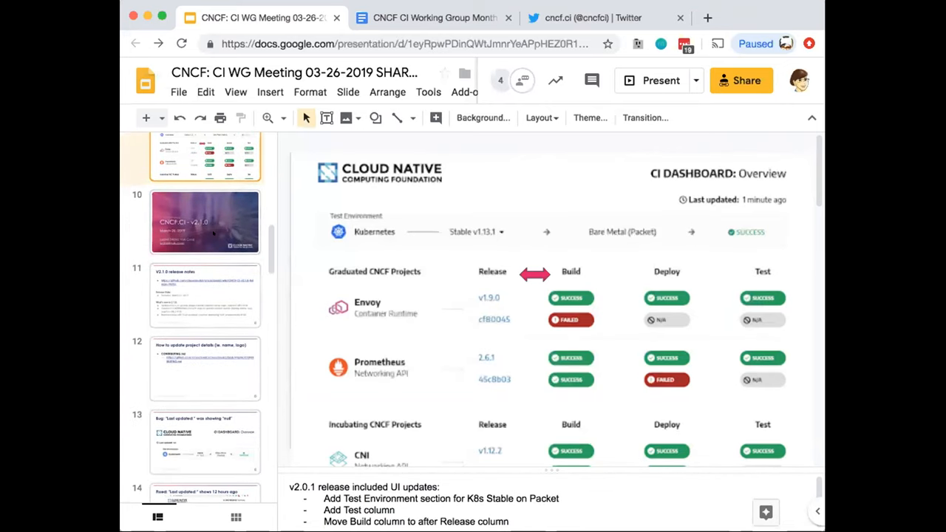
Advance past the v2.1.0 release notes to slide 12, 'How to update project details'.
left_click(204, 296)
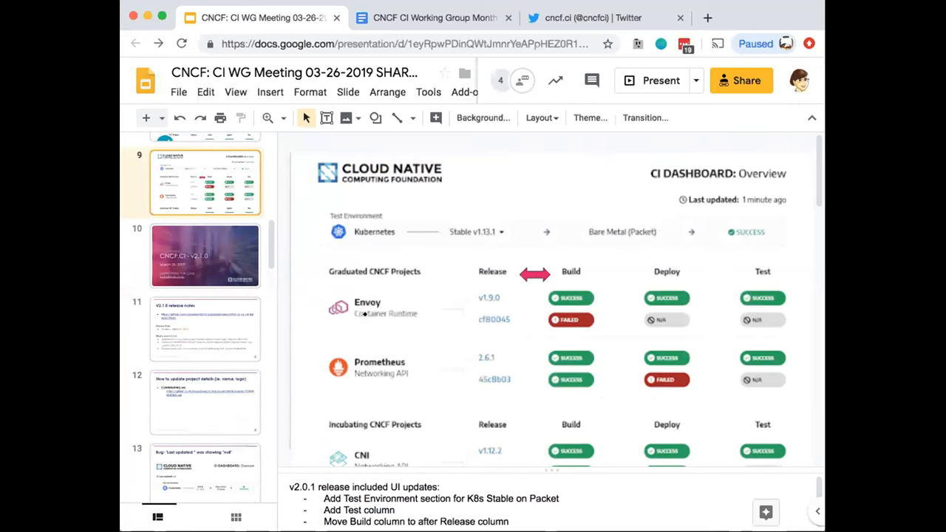
left_click(205, 328)
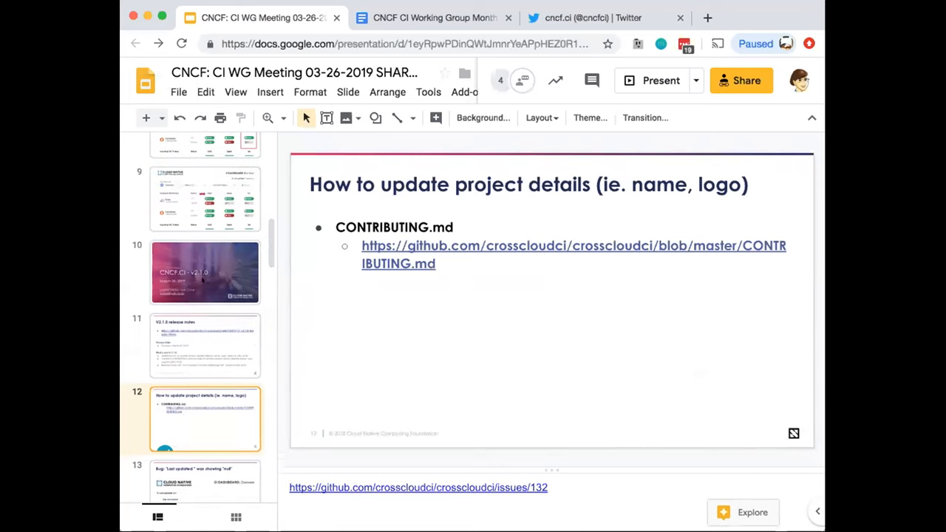
Revisit the column-arrow dashboard slide, then show the 'null' bug slide and slide 14, 'Last updated shows 12 hours ago'.
left_click(205, 213)
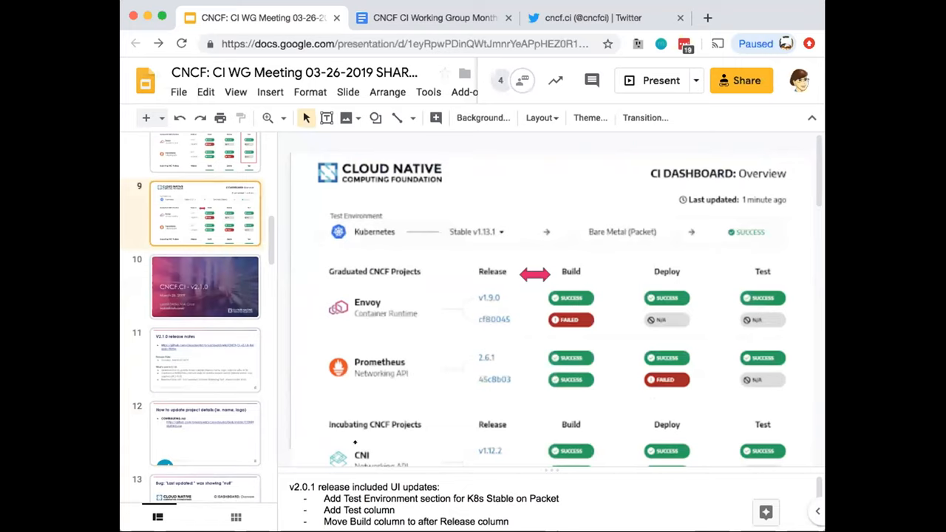
mouse_move(481, 257)
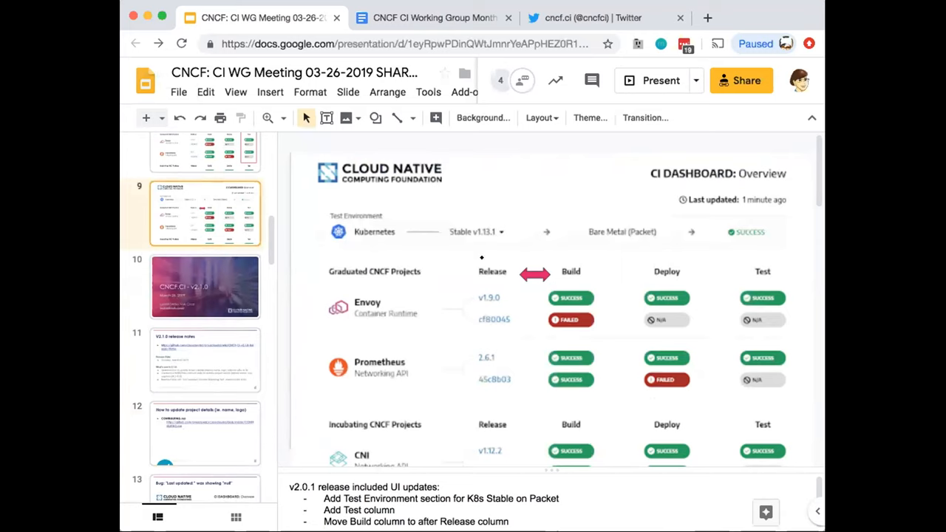
mouse_move(572, 270)
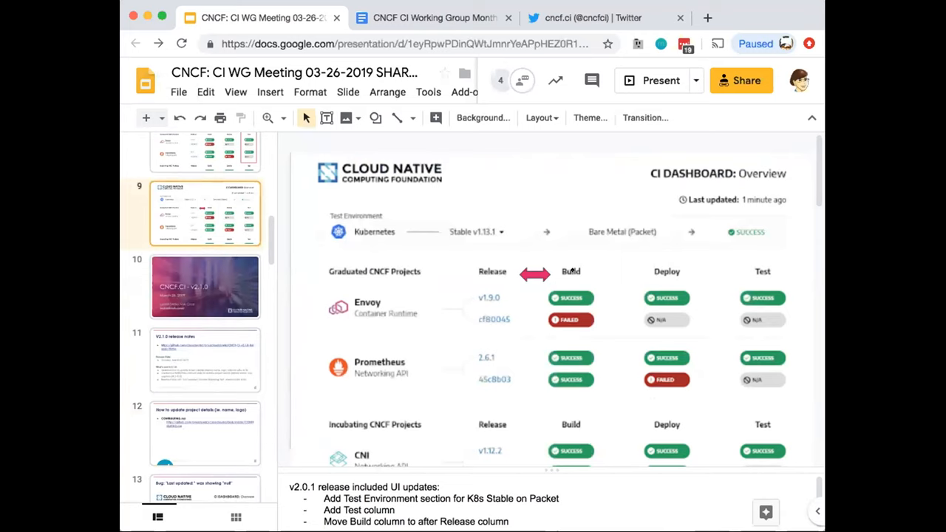
mouse_move(584, 281)
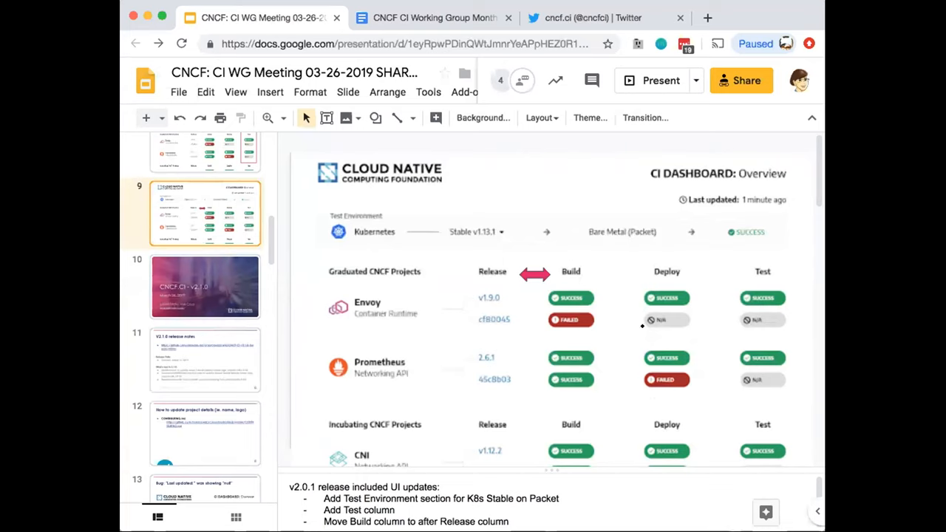
mouse_move(295, 361)
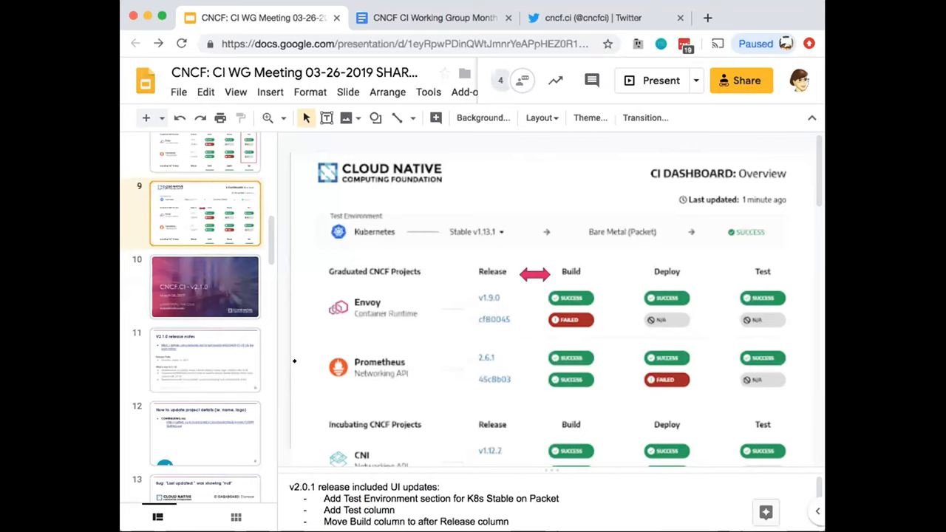
scroll("down", 3)
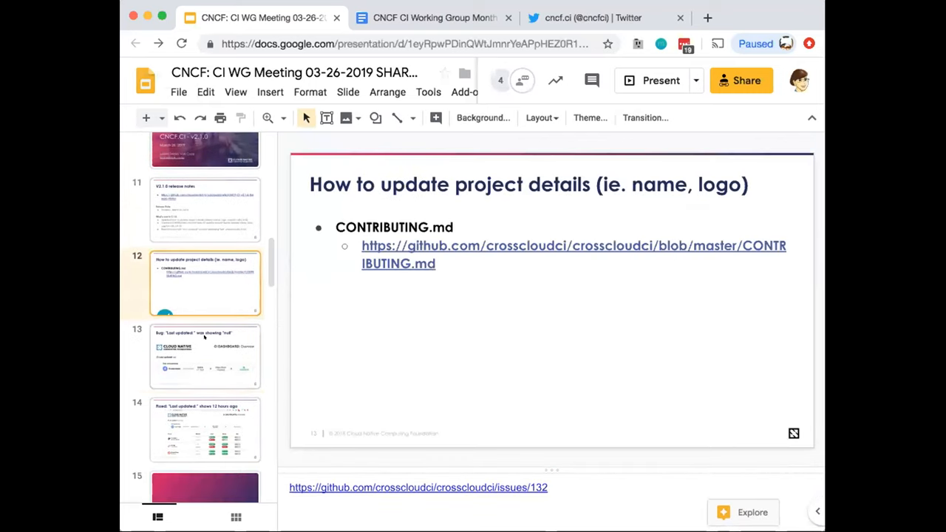
left_click(205, 356)
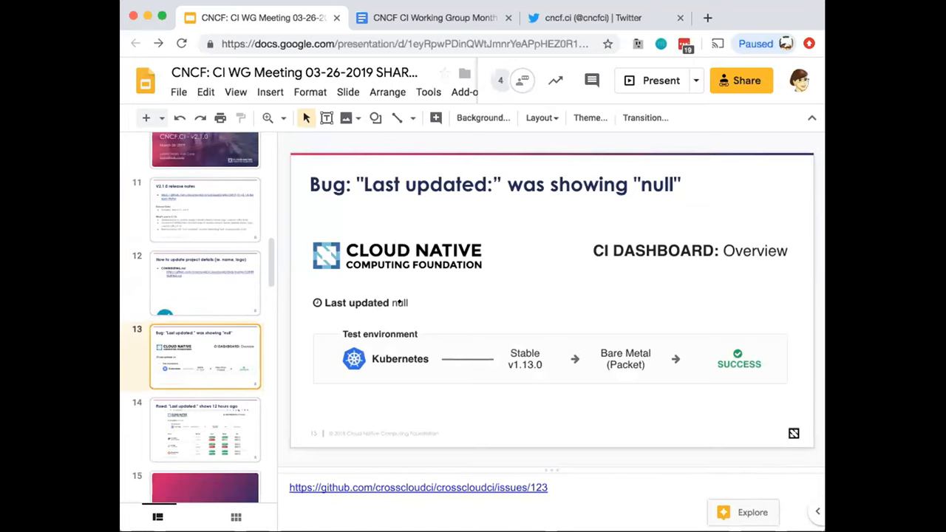
left_click(204, 430)
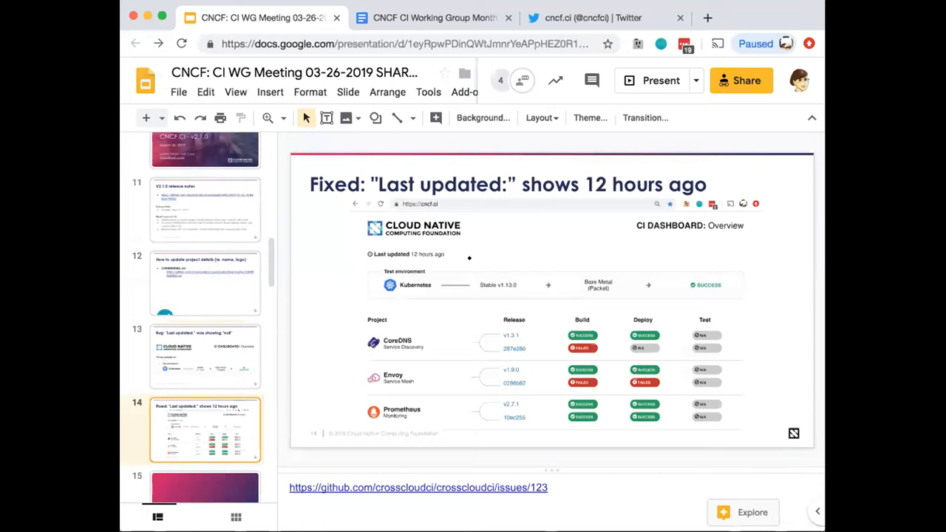
mouse_move(181, 441)
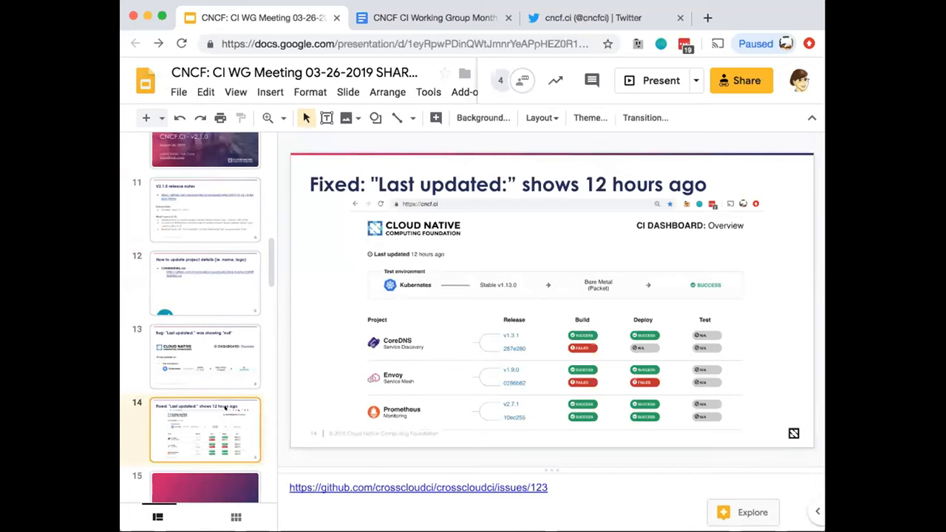
scroll("down", 3)
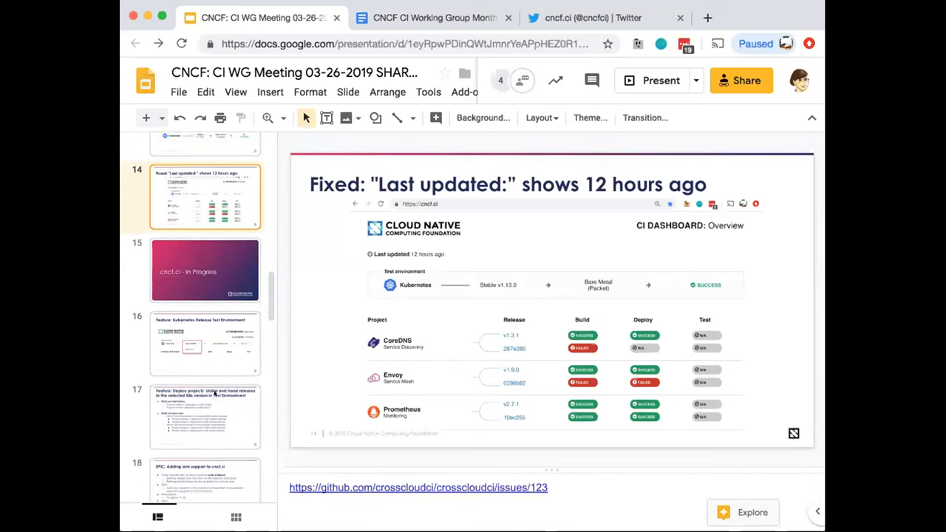
Step through the cncf.ci - In Progress divider and K8s test-environment slide to slide 17 on deploying stable and head releases.
left_click(204, 269)
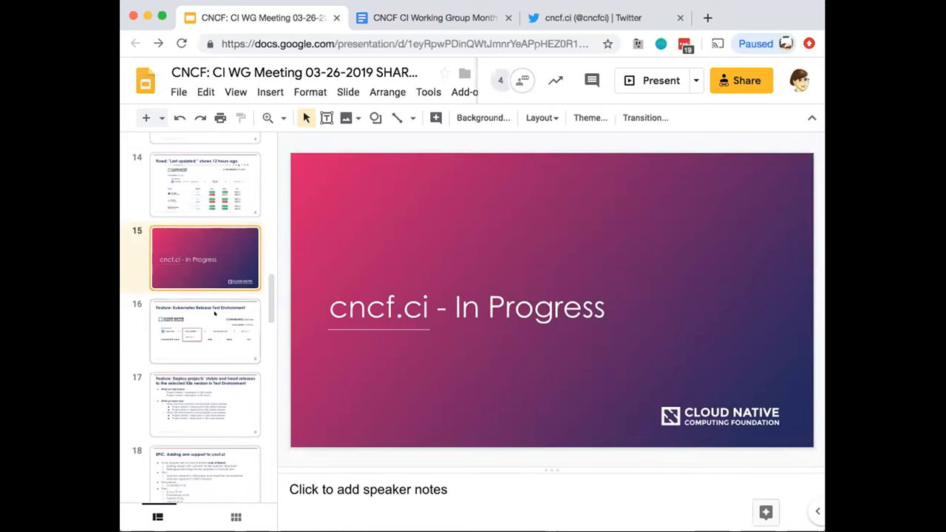
left_click(205, 331)
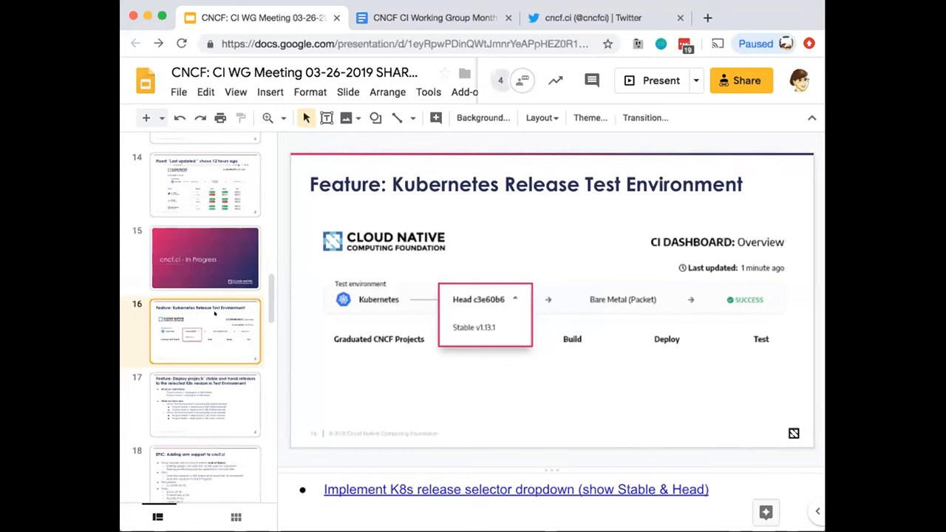
mouse_move(227, 409)
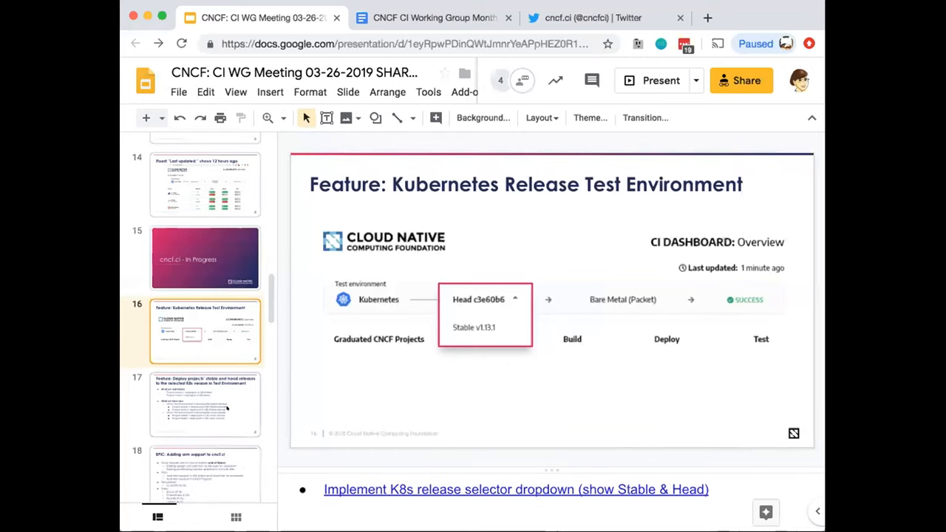
left_click(205, 405)
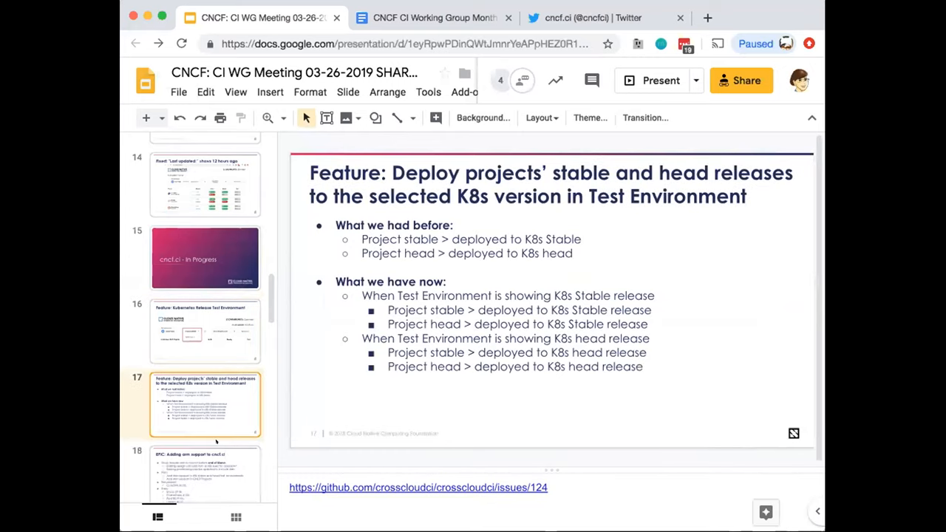
Show slide 18, the EPIC on adding Arm support to cncf.ci.
left_click(205, 451)
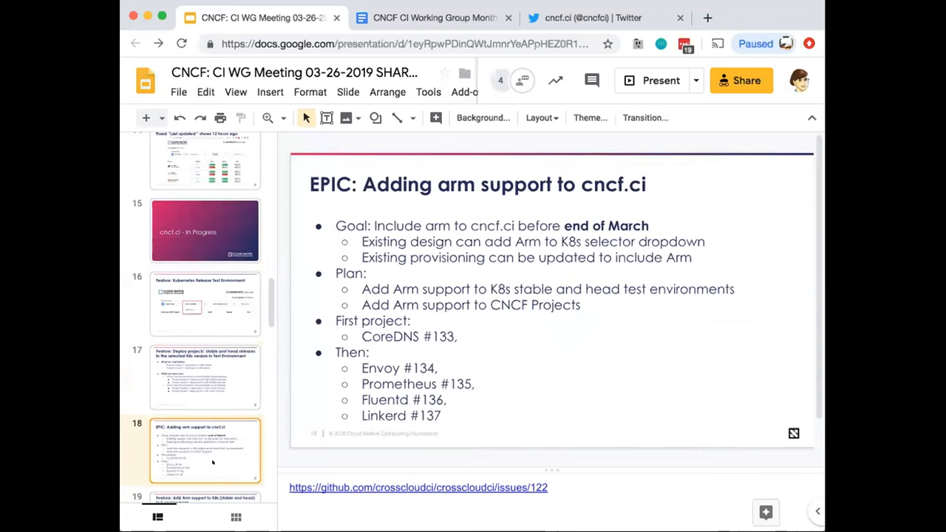
Review the Arm-support test-environment slide against slides 18 and 17, then land on slide 20, 'cncf.ci - Next'.
scroll("down", 3)
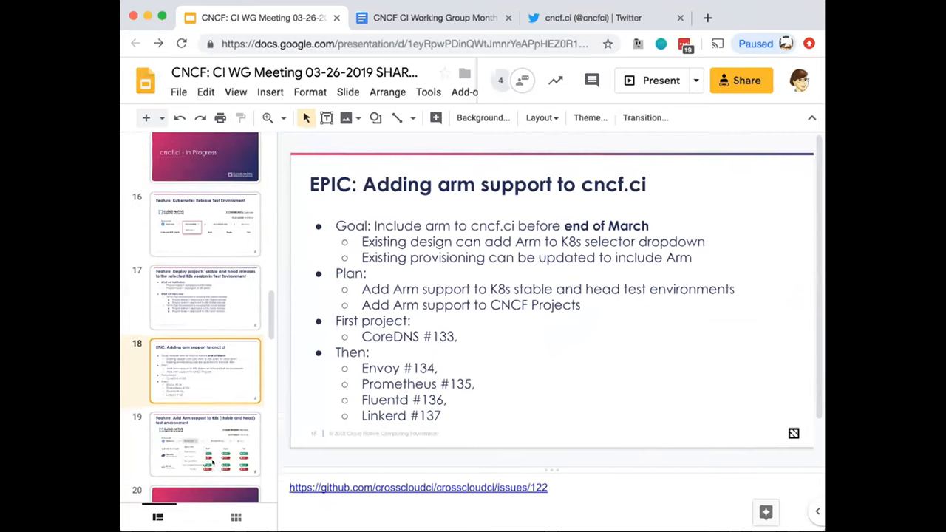
left_click(205, 436)
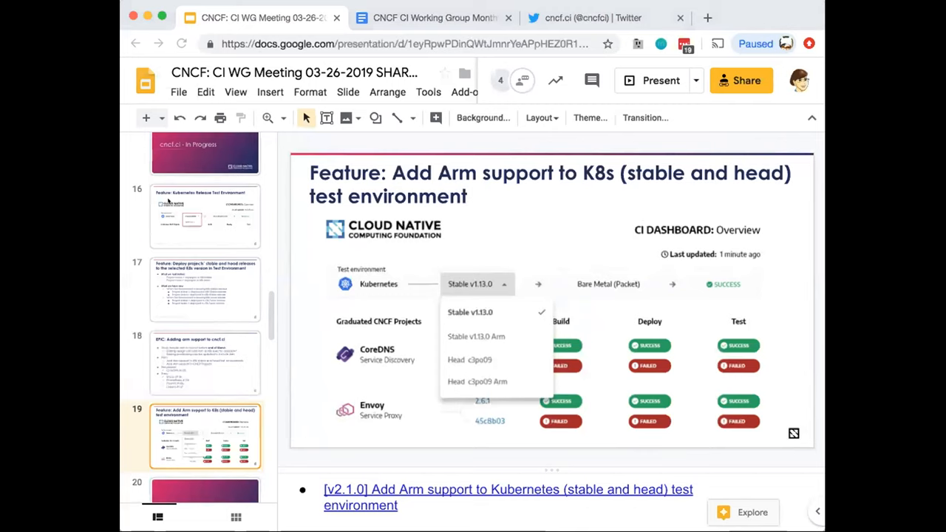
mouse_move(373, 256)
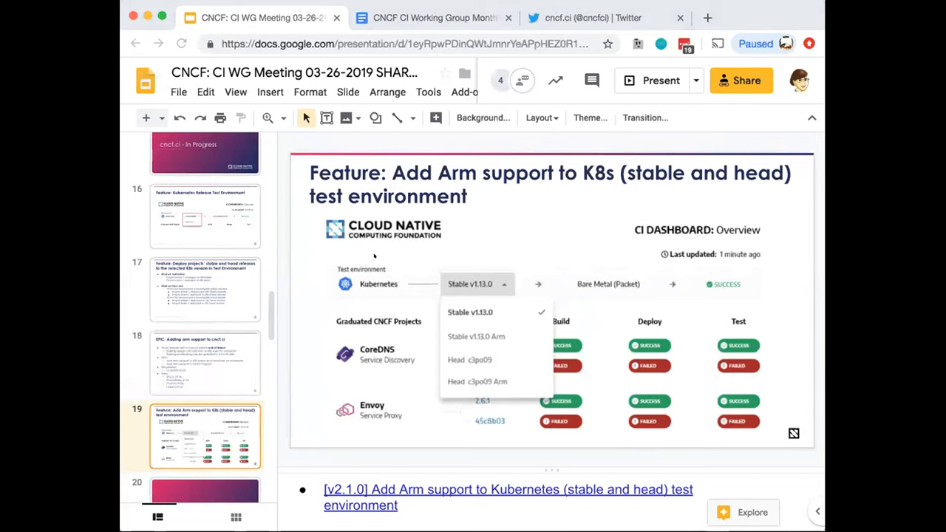
mouse_move(444, 315)
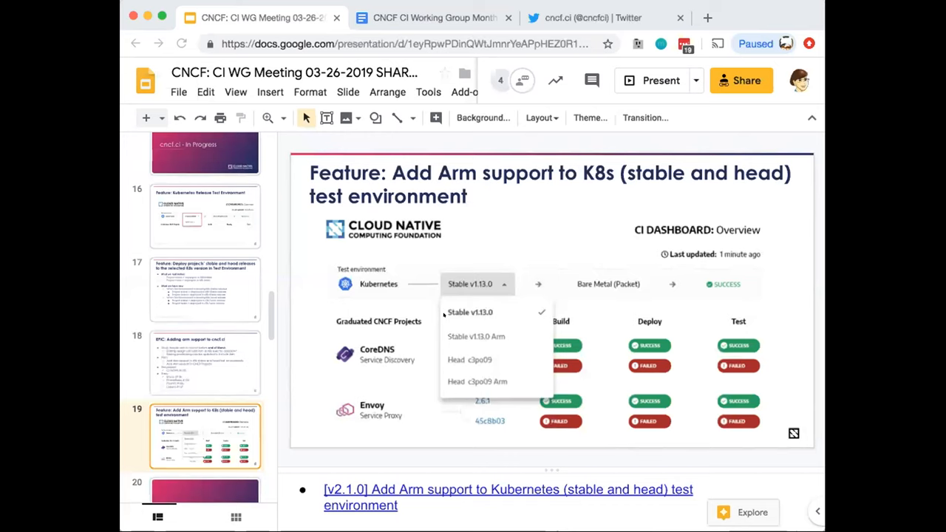
left_click(205, 362)
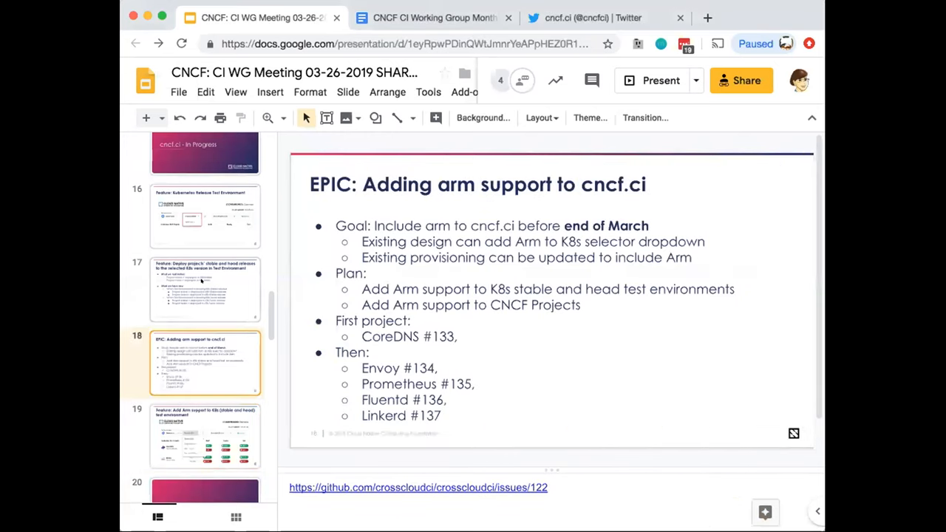
left_click(204, 288)
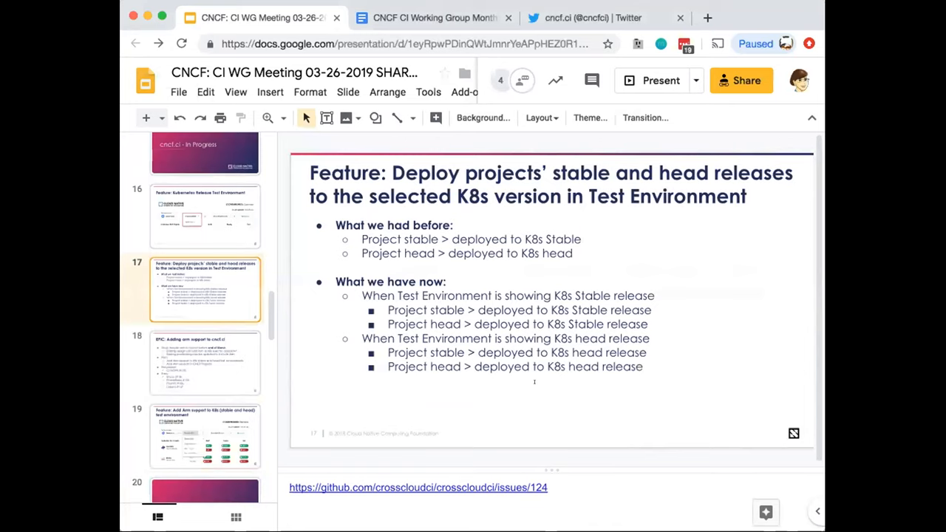
left_click(205, 436)
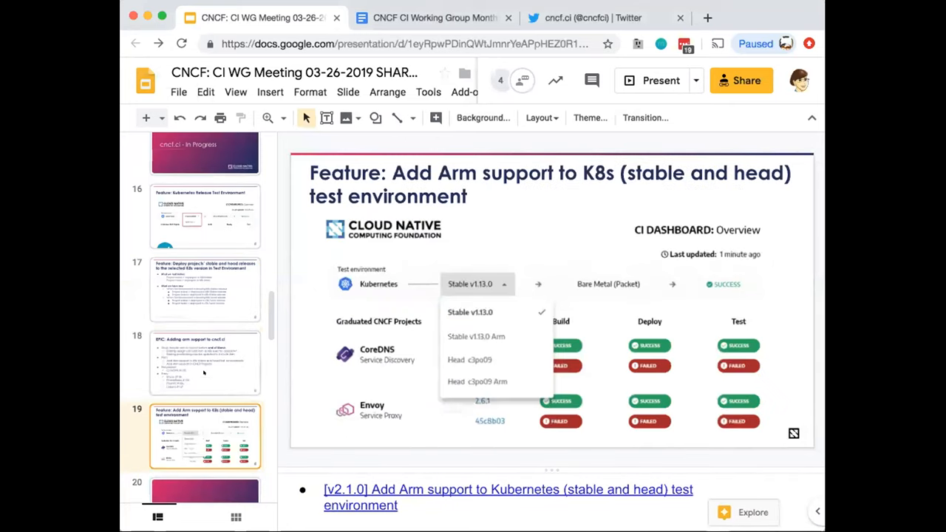
left_click(205, 292)
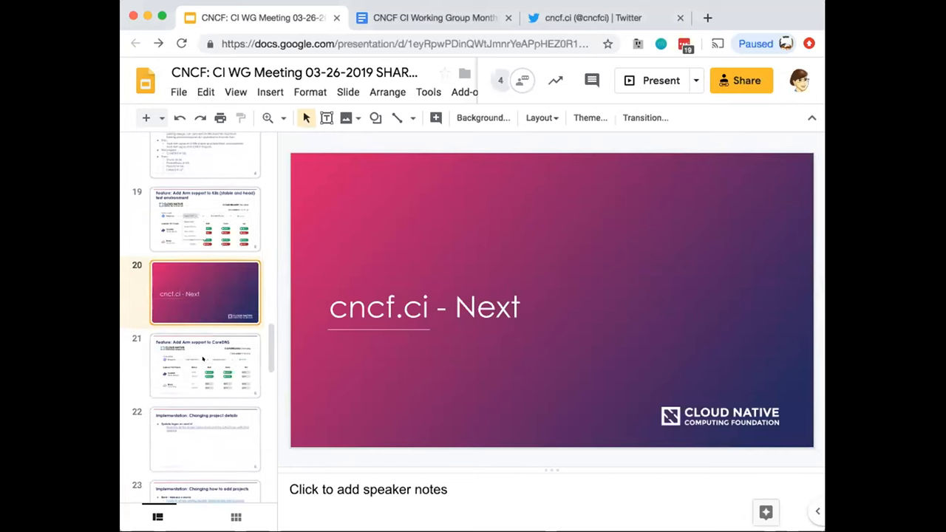
Step back to slide 19, Arm support for the K8s stable and head test environment.
left_click(205, 366)
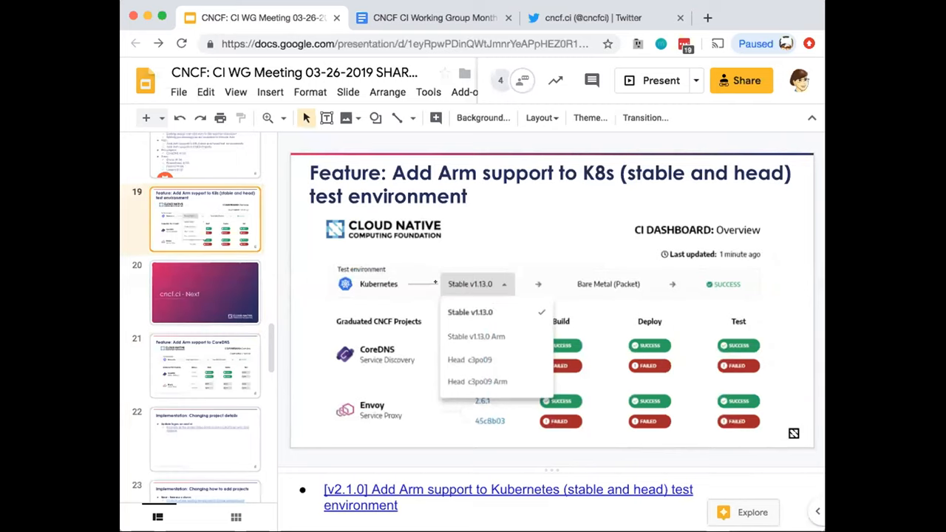
Pass the CoreDNS Arm and project-details slides to slide 23, 'Implementation: Changing how to add projects'.
left_click(204, 366)
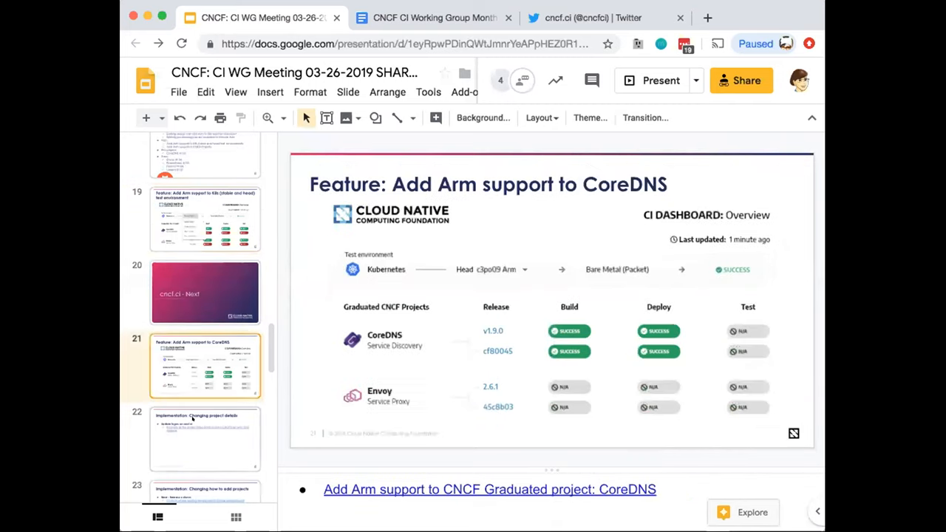
left_click(205, 439)
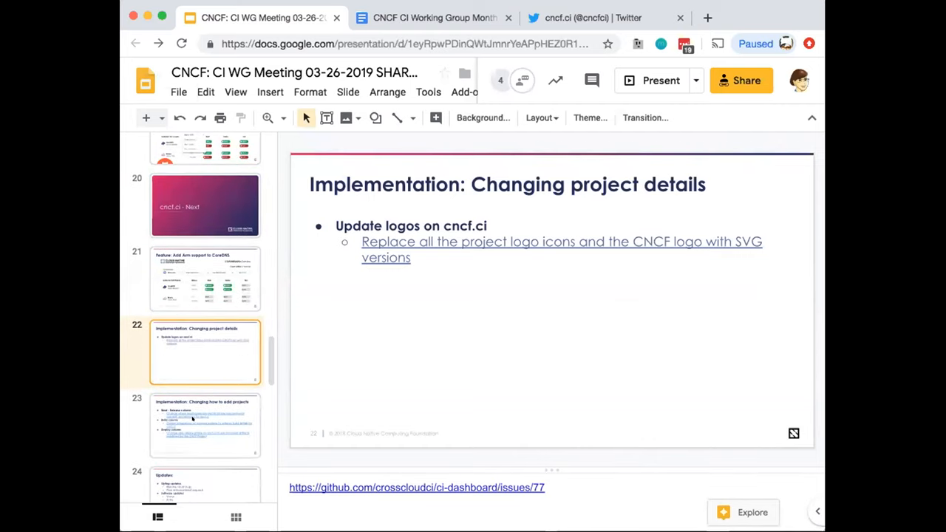
scroll("down", 3)
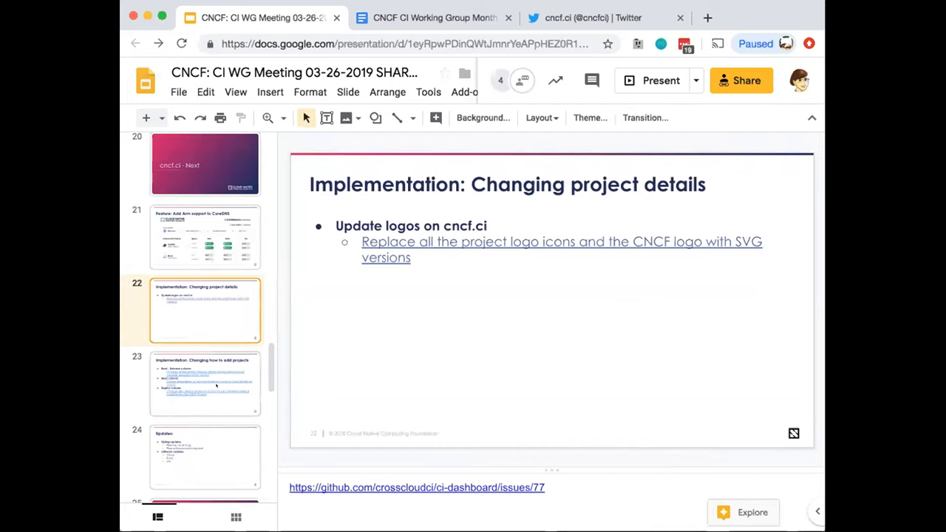
left_click(204, 382)
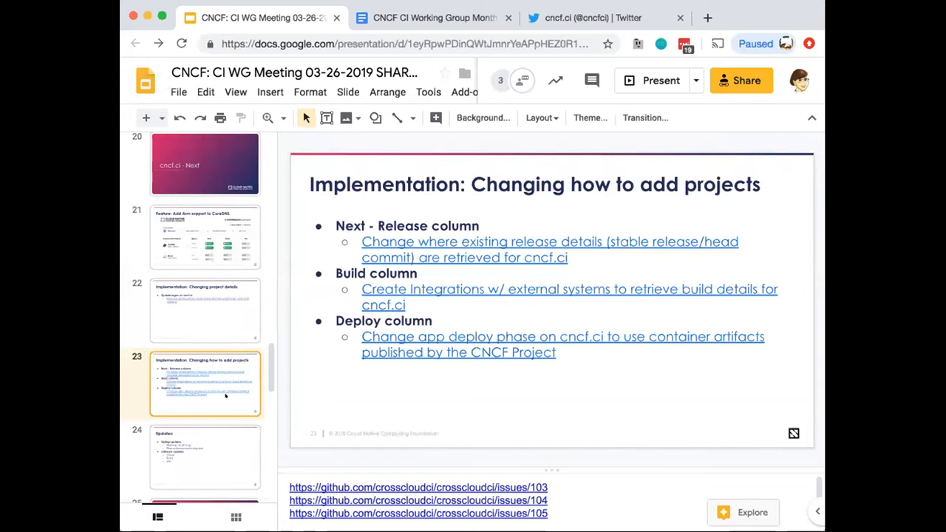
Bring up slide 26, 'WIP: CNCF.CI 2019 Roadmap', from the filmstrip.
left_click(205, 451)
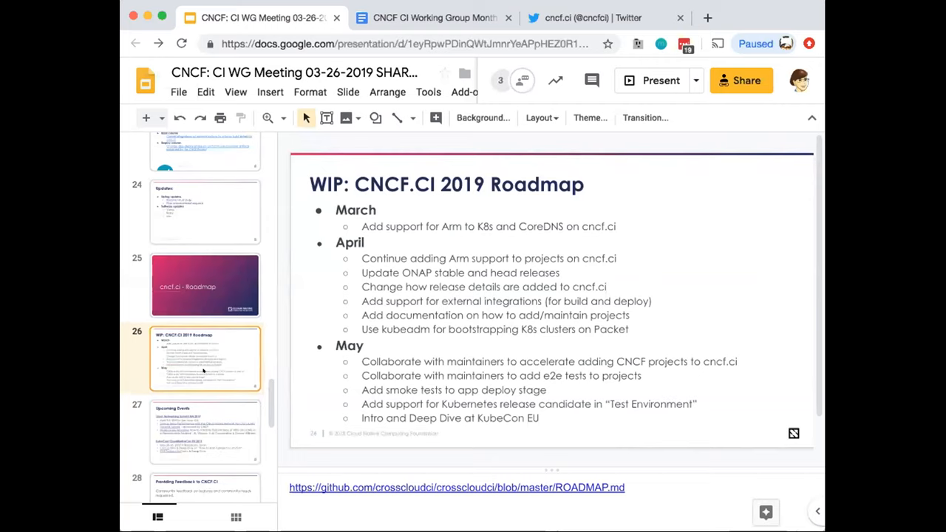
Append '(K8s v1.14.0)' to the end of the ONAP stable and head releases roadmap item.
left_click(502, 287)
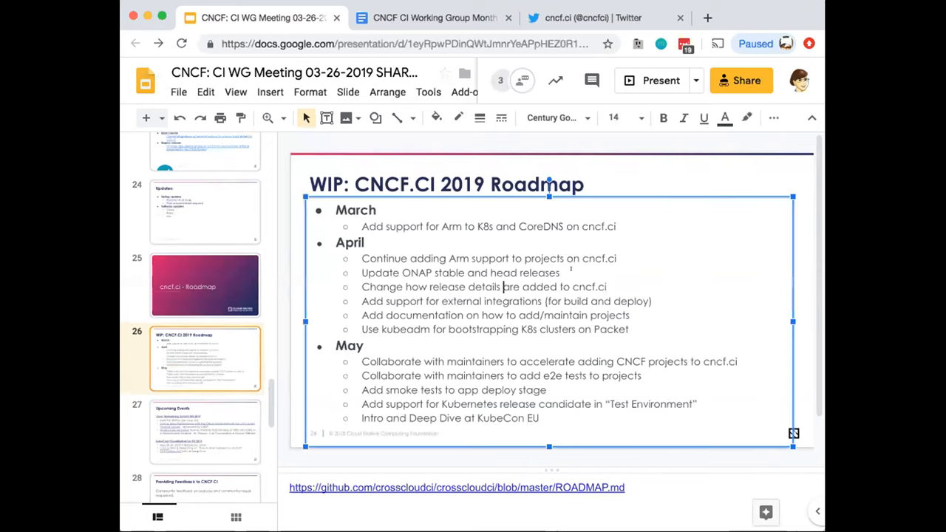
type("(K")
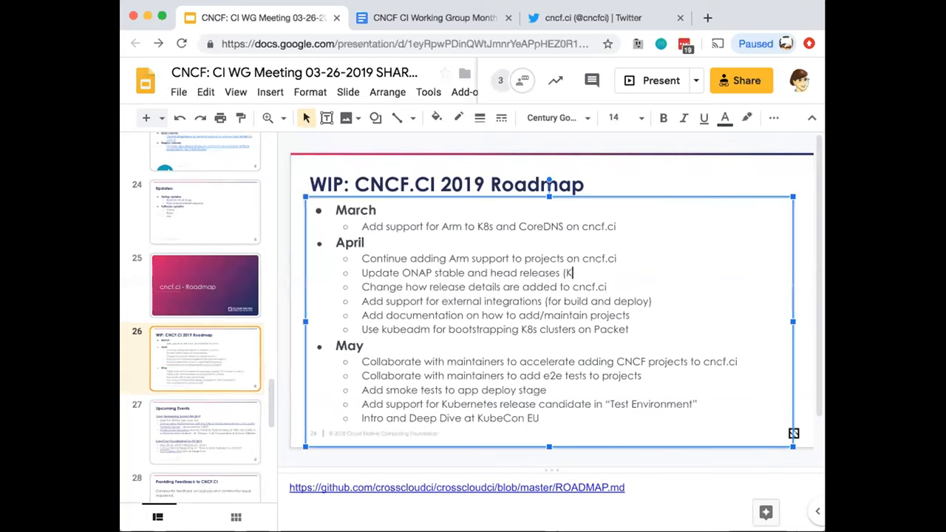
type("8s v1.14.")
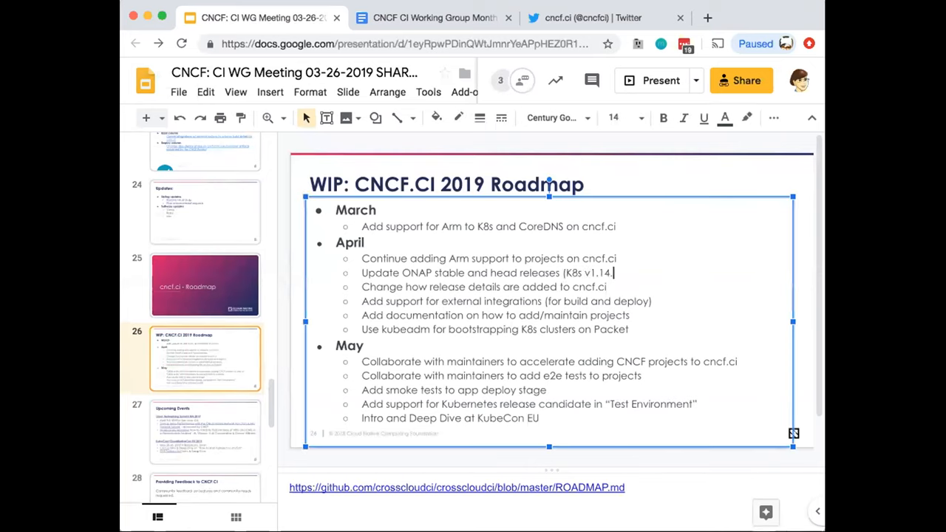
type("0)")
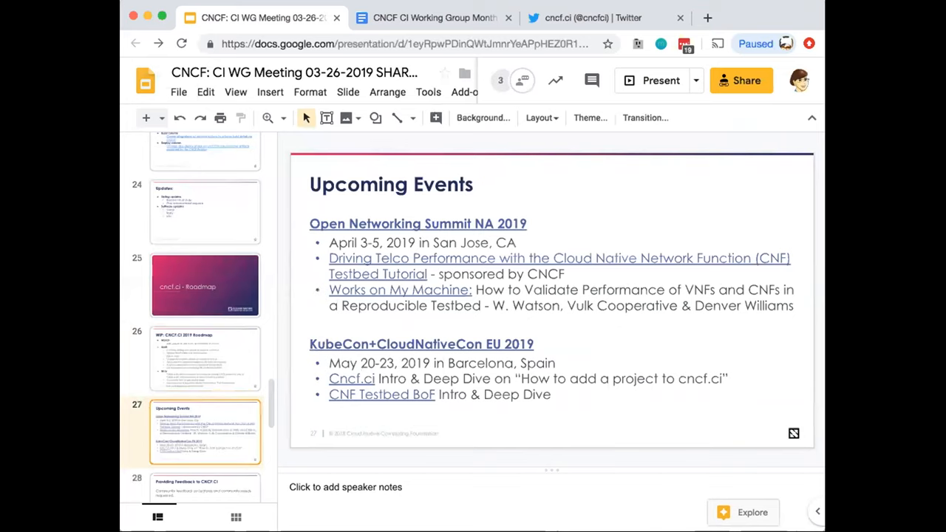
Move down the filmstrip past the feedback slides to the 'Q&A' slide.
scroll("down", 3)
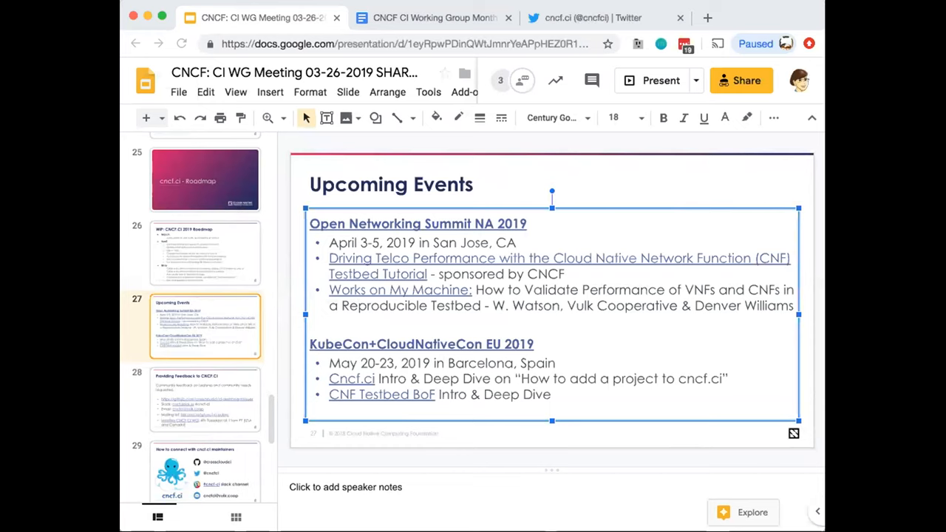
left_click(205, 400)
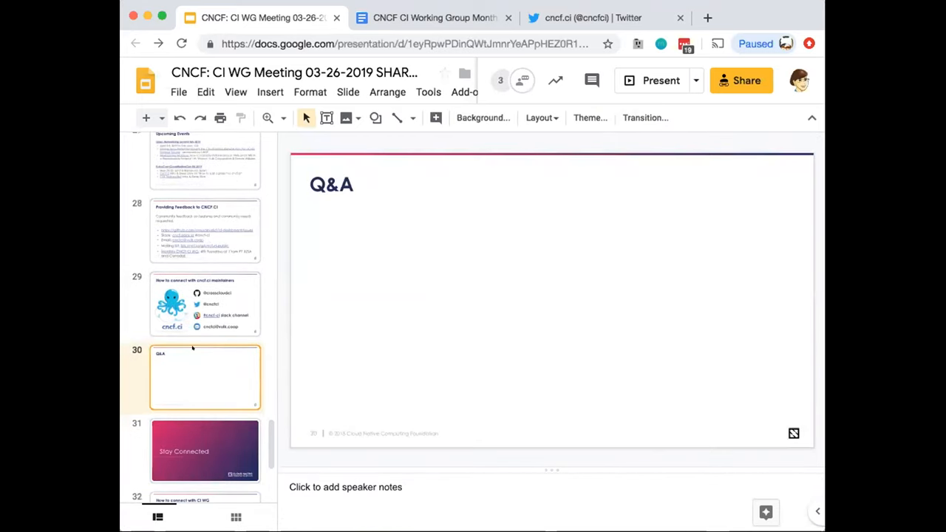
mouse_move(189, 269)
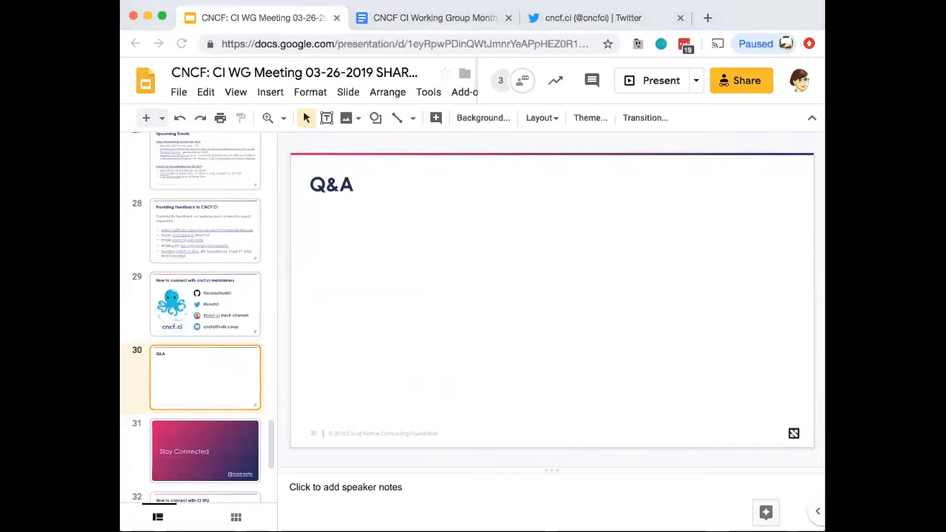
mouse_move(433, 324)
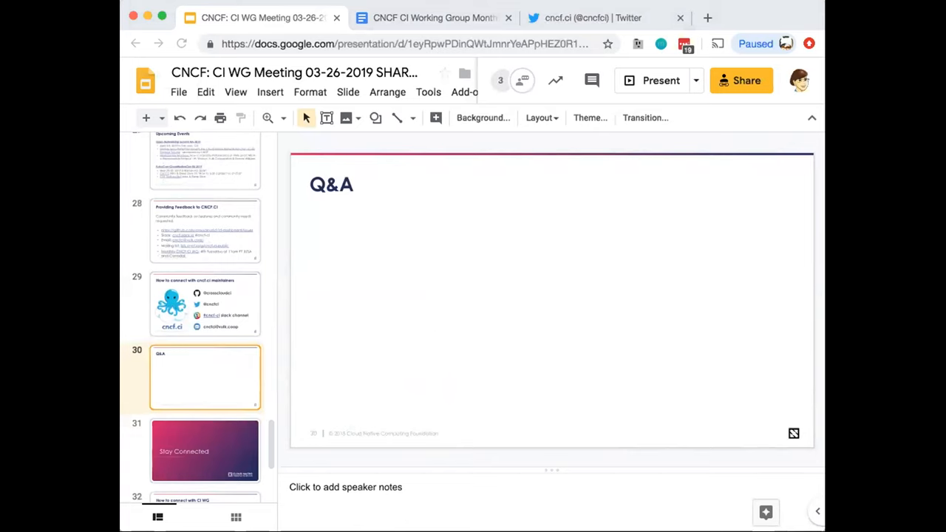
mouse_move(733, 351)
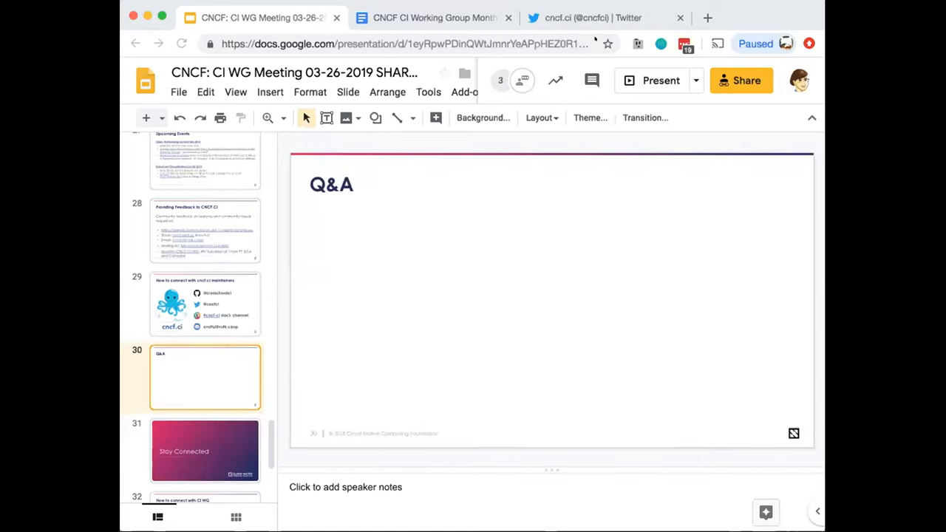
Switch to the CNCF CI Working Group agenda doc and reach the APISnoop and CNF Testbed items.
left_click(433, 17)
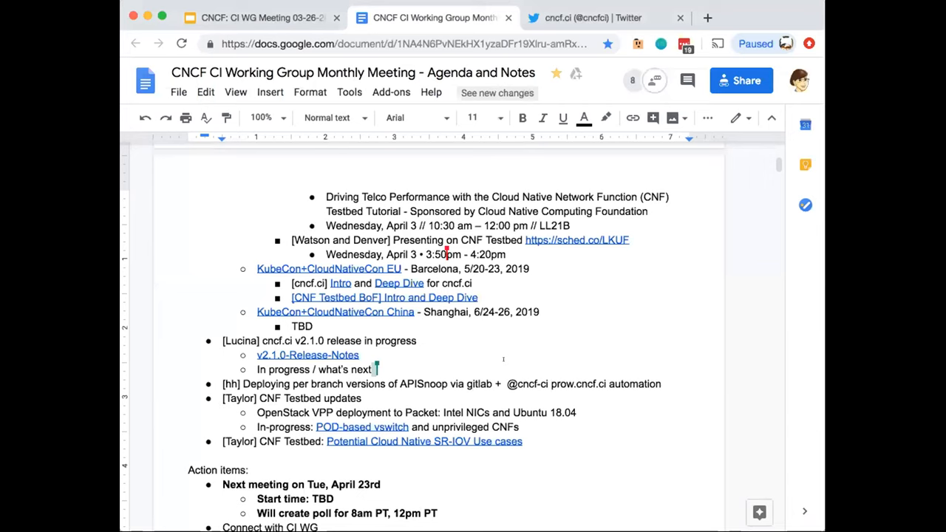
scroll("down", 3)
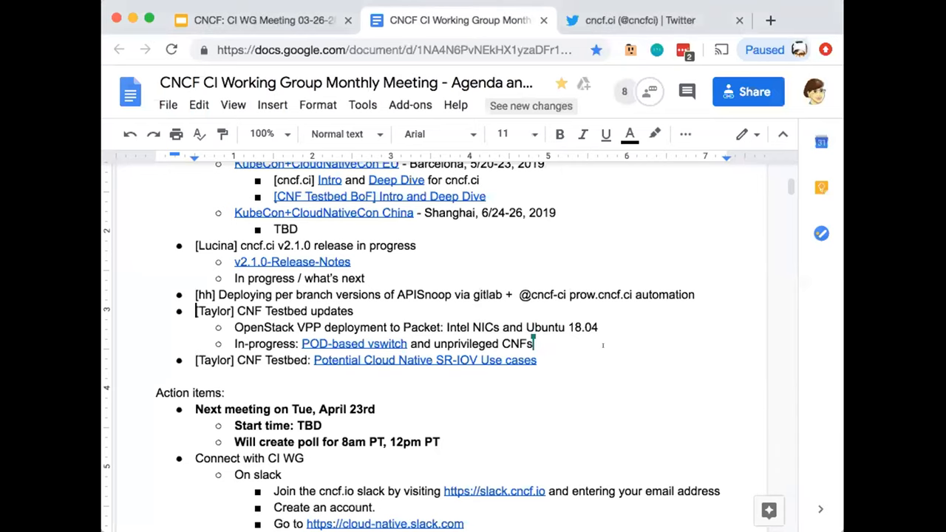
Read the CNF Testbed OpenStack VPP and in-progress vswitch notes, then switch to the cnf-testbed repository.
scroll("down", 3)
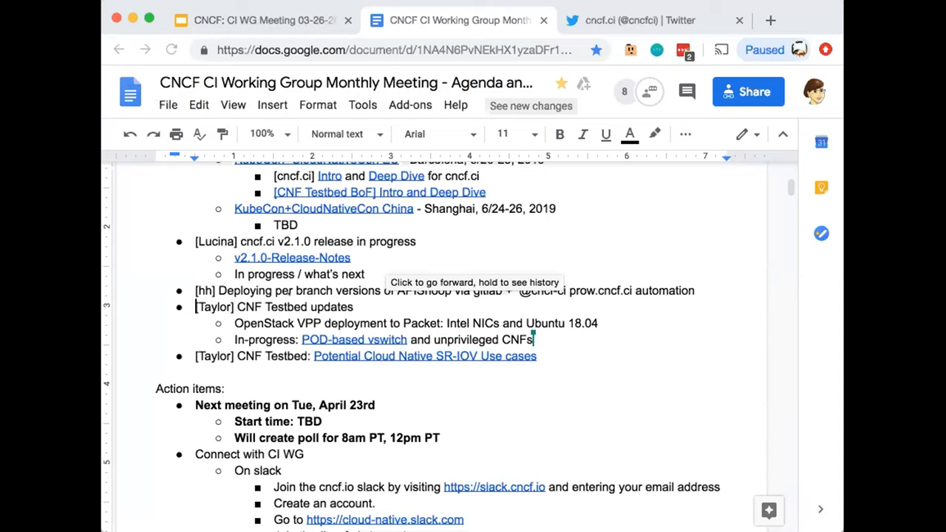
mouse_move(352, 304)
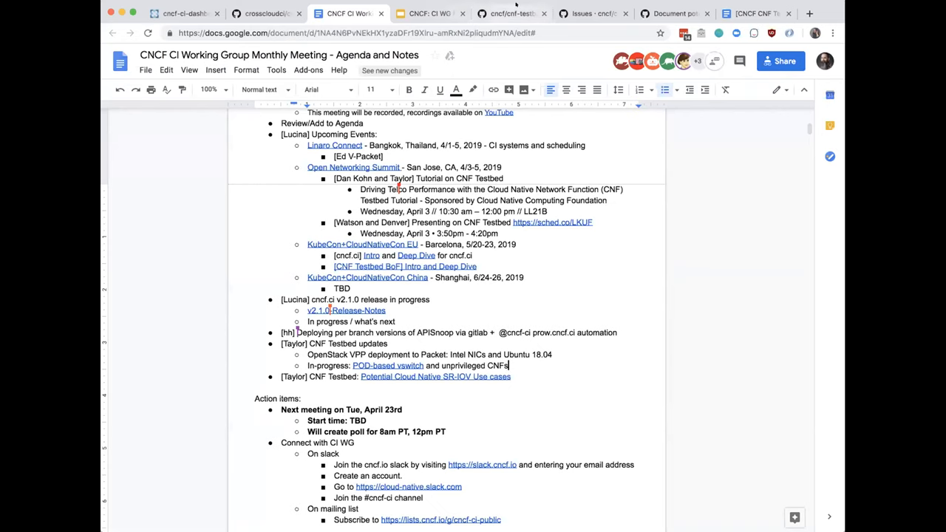
left_click(510, 13)
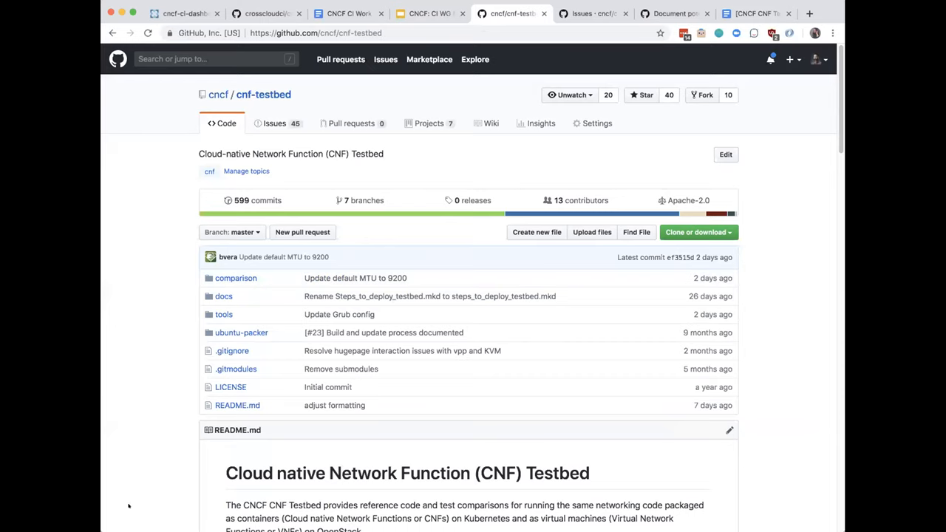
Bring the README's Cloud native Network Function Testbed description into view.
scroll("down", 3)
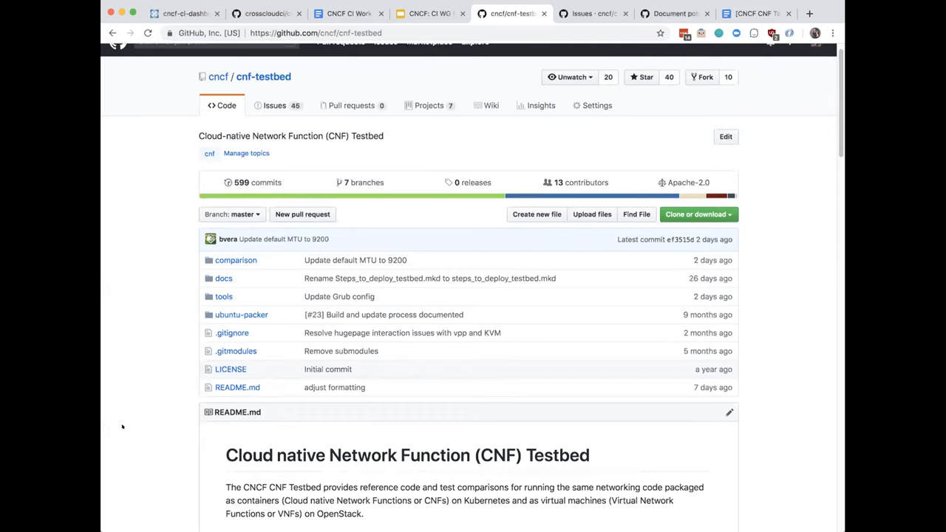
mouse_move(120, 420)
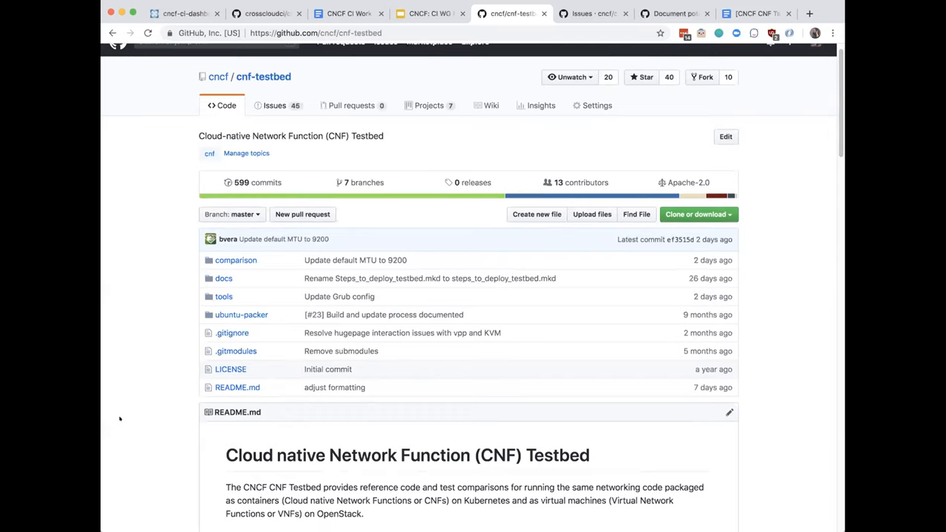
mouse_move(122, 417)
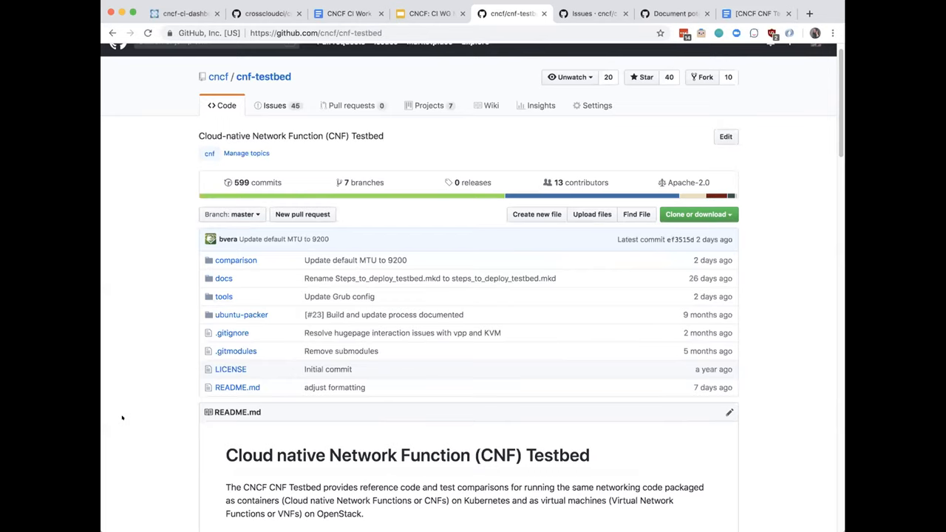
mouse_move(128, 416)
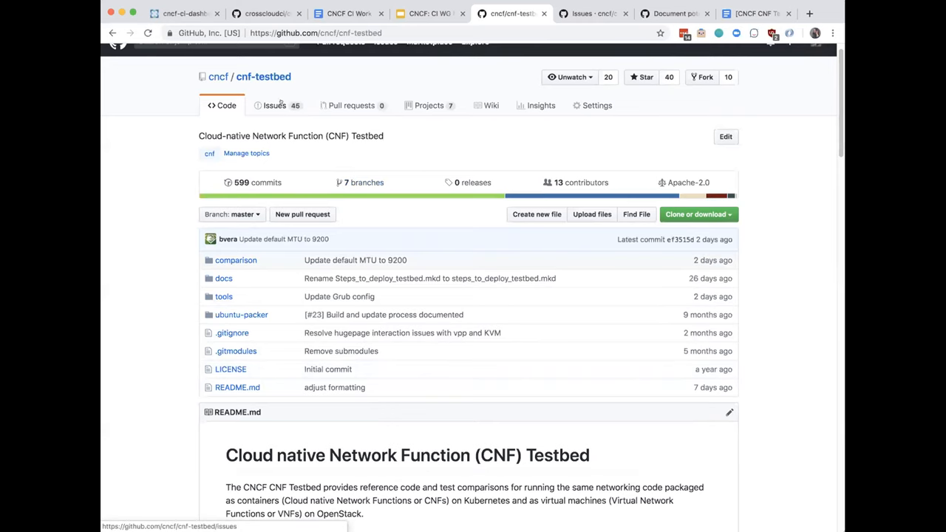
List the openstack-labelled issues and open #161, the Ubuntu 18.04 LTS host option issue.
left_click(275, 105)
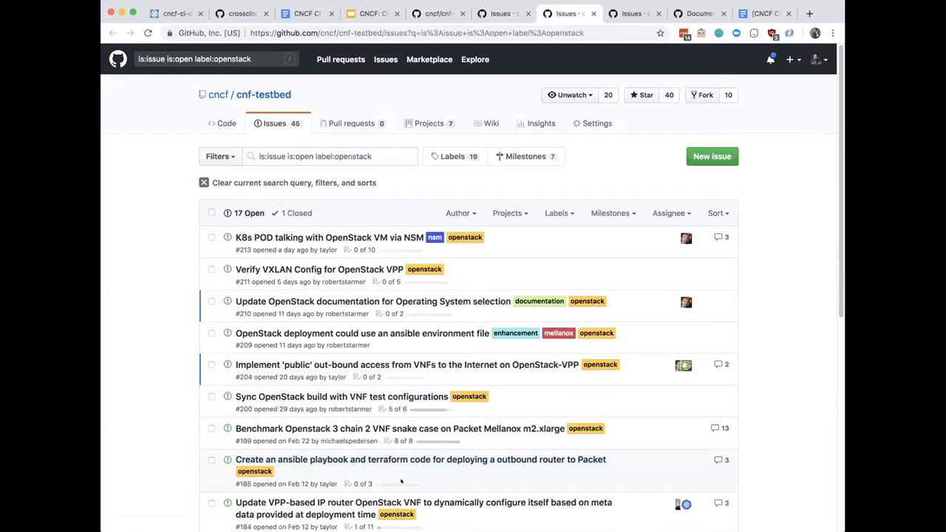
scroll("down", 3)
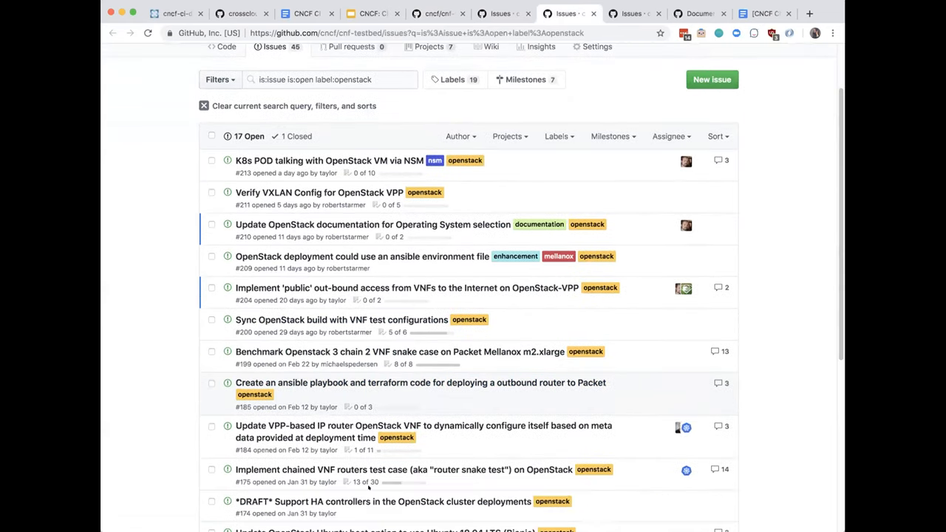
scroll("down", 3)
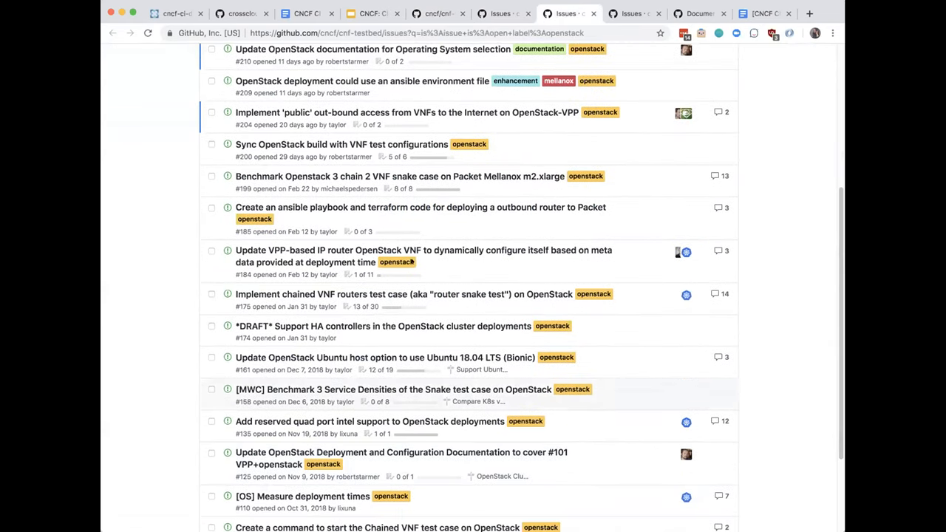
left_click(385, 357)
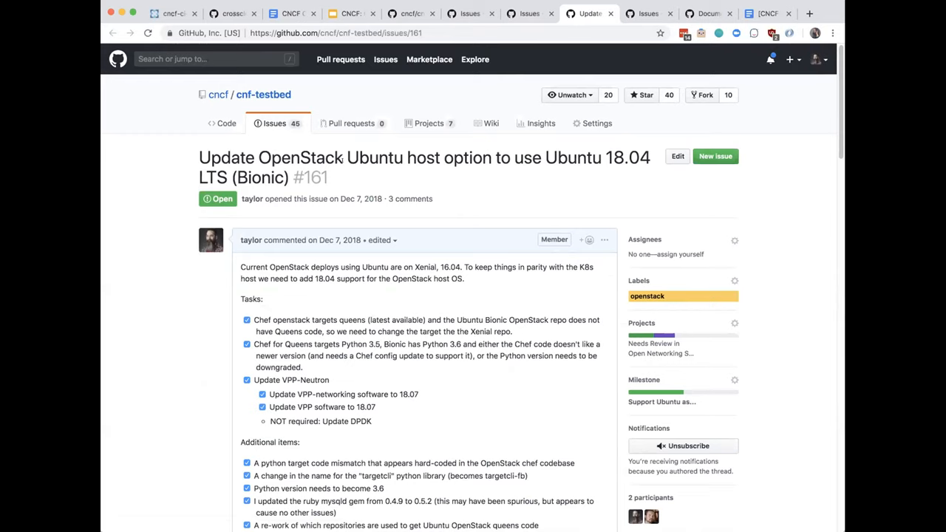
mouse_move(402, 170)
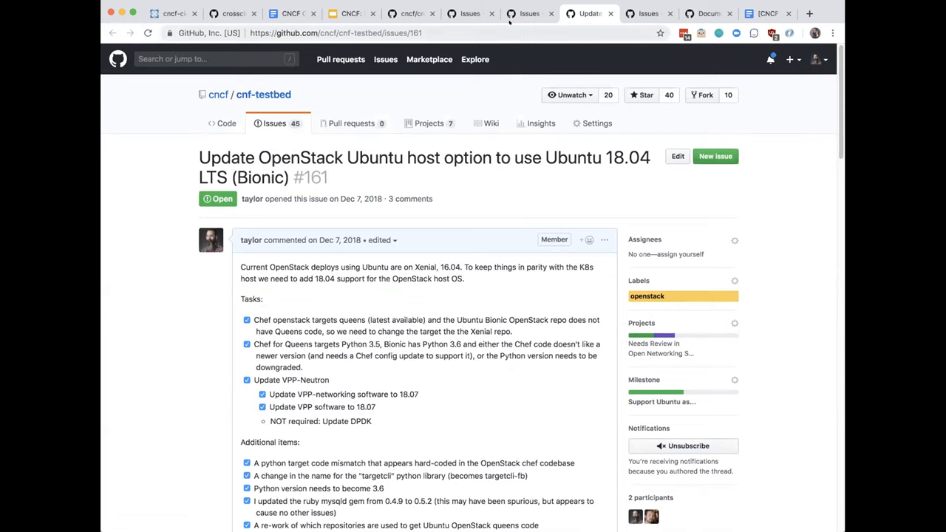
mouse_move(530, 13)
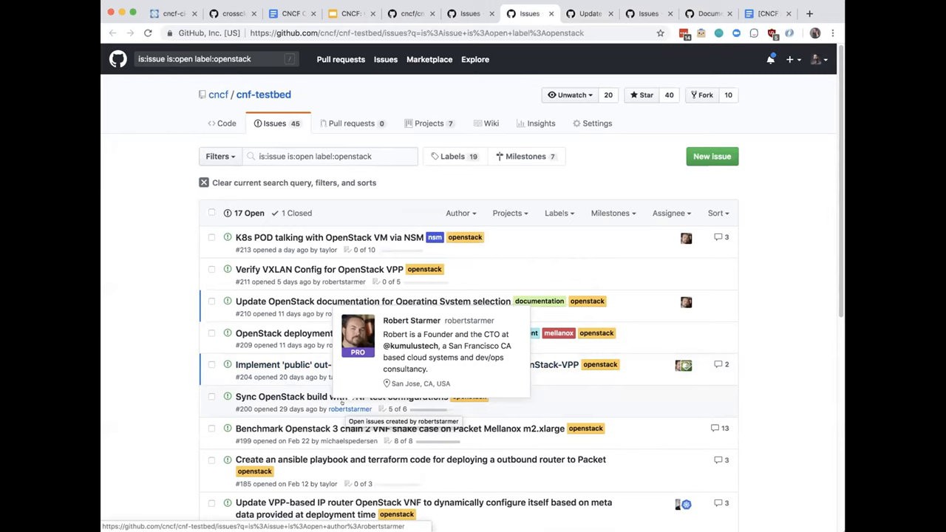
mouse_move(218, 426)
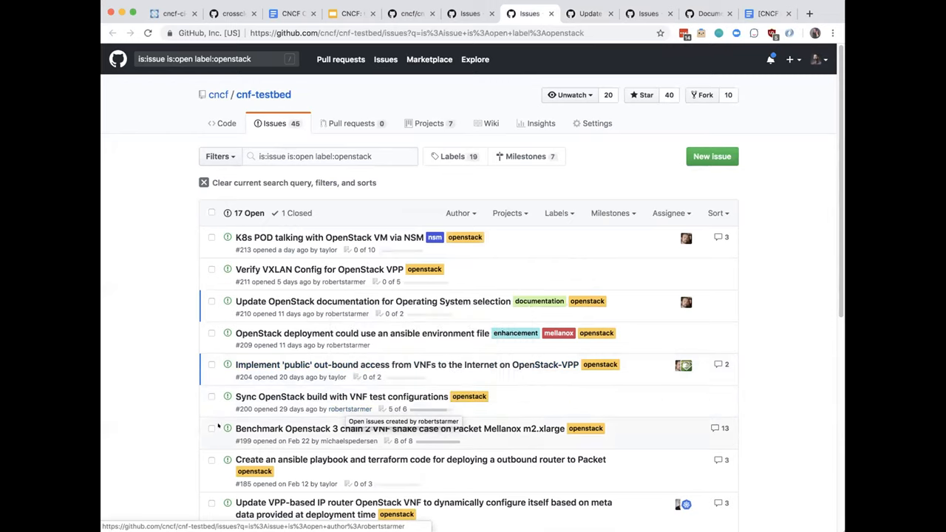
mouse_move(129, 426)
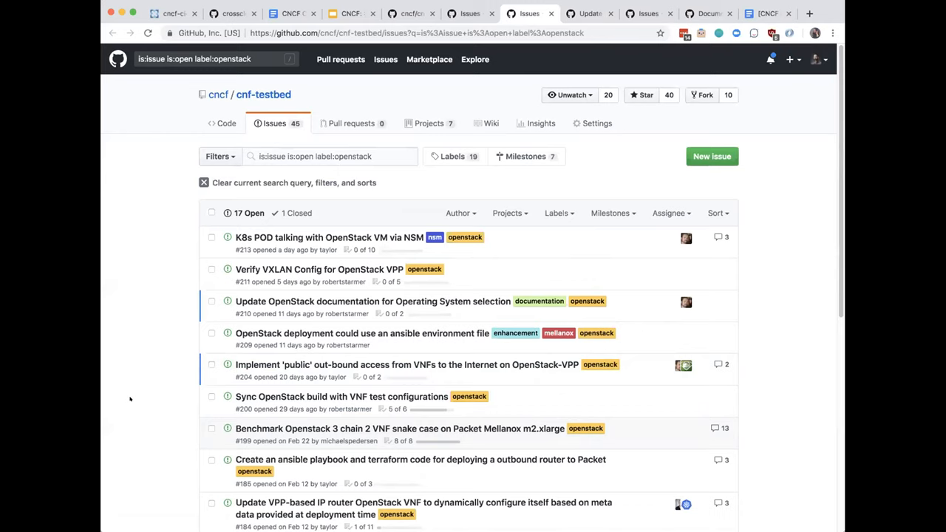
mouse_move(219, 285)
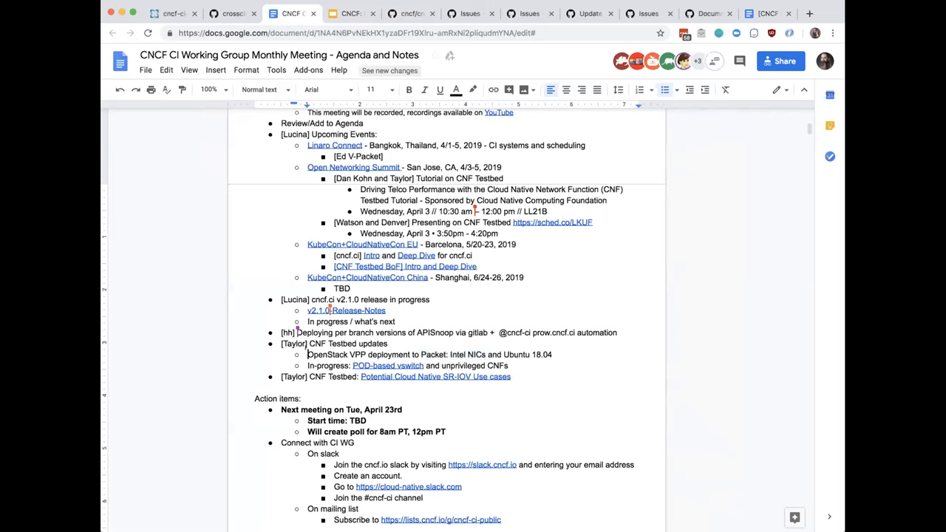
Select text in the OpenStack VPP deployment note of the CNF Testbed updates.
double_click(327, 354)
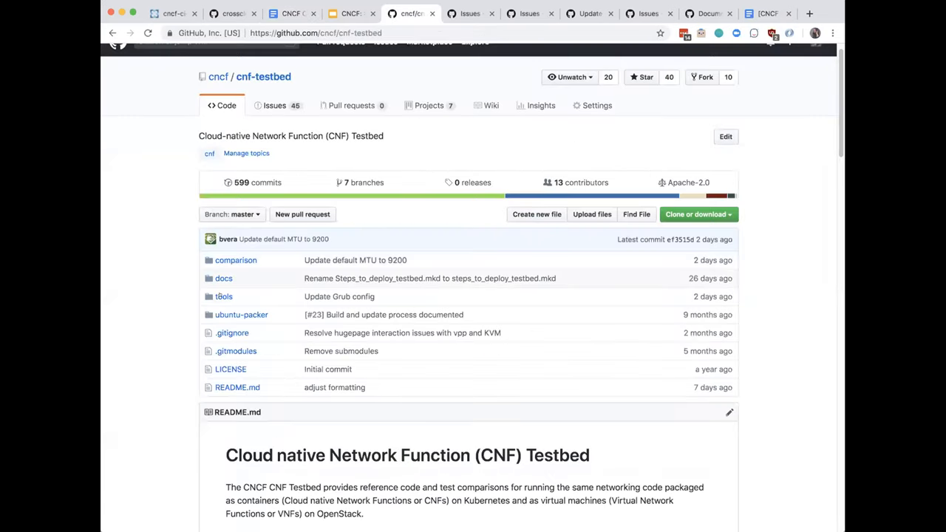
Browse the repository's tools folder, then return to the agenda at the CNF Testbed updates.
left_click(224, 296)
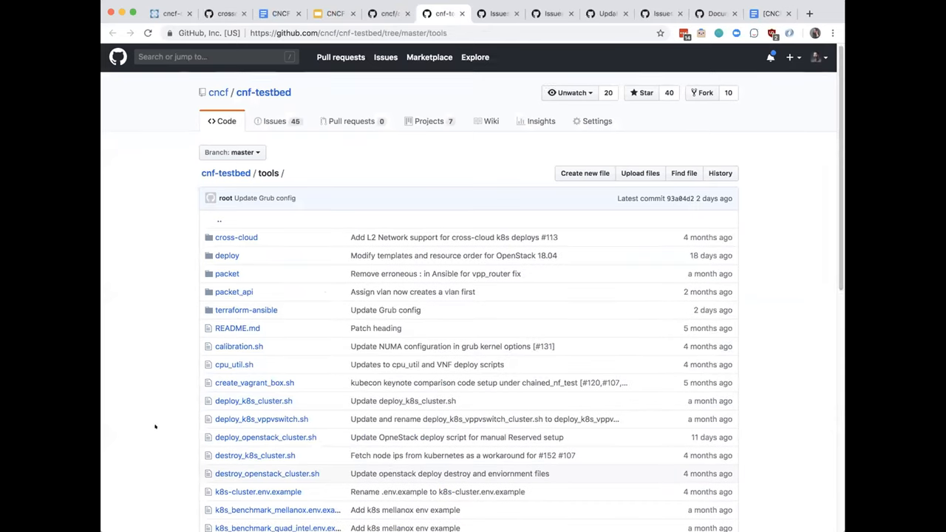
scroll("down", 3)
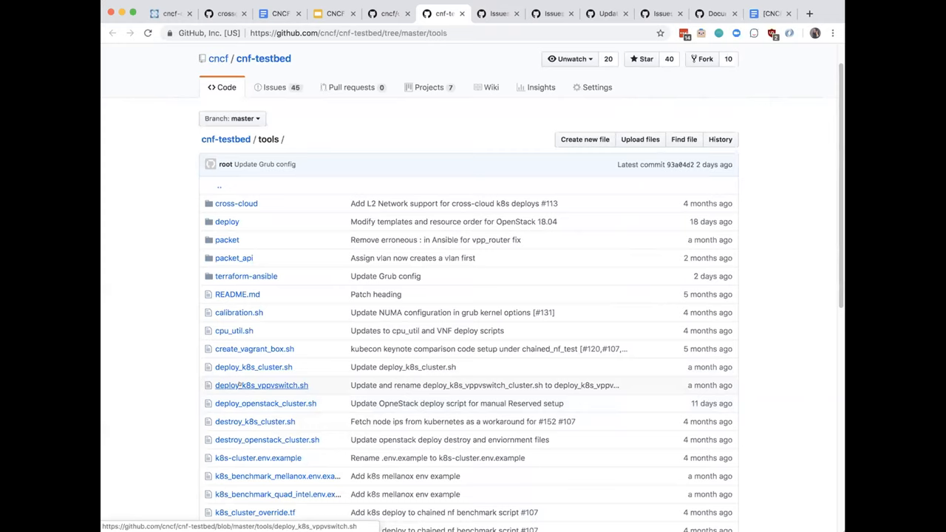
mouse_move(262, 386)
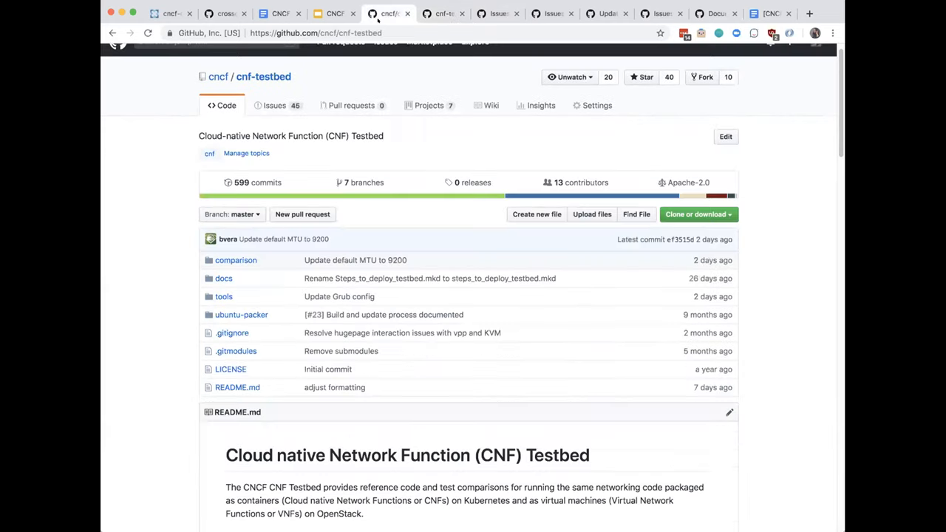
left_click(334, 14)
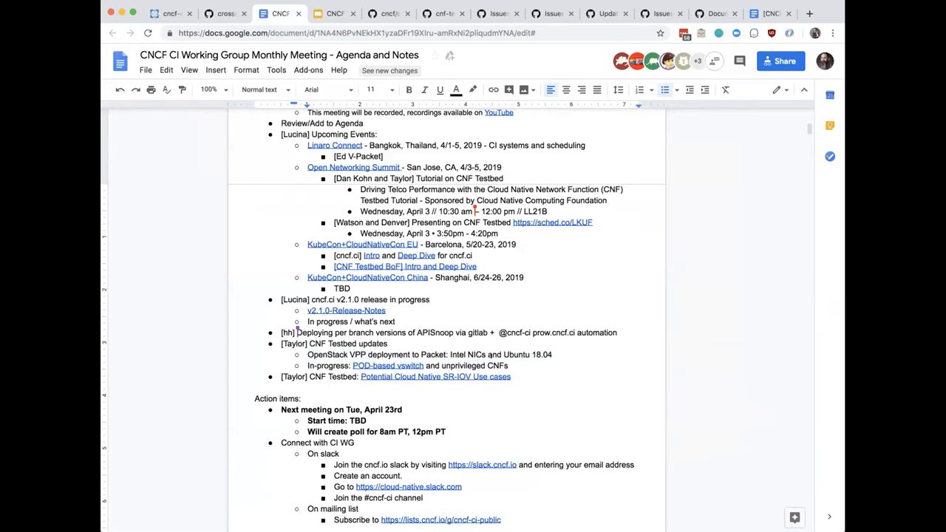
left_click(499, 365)
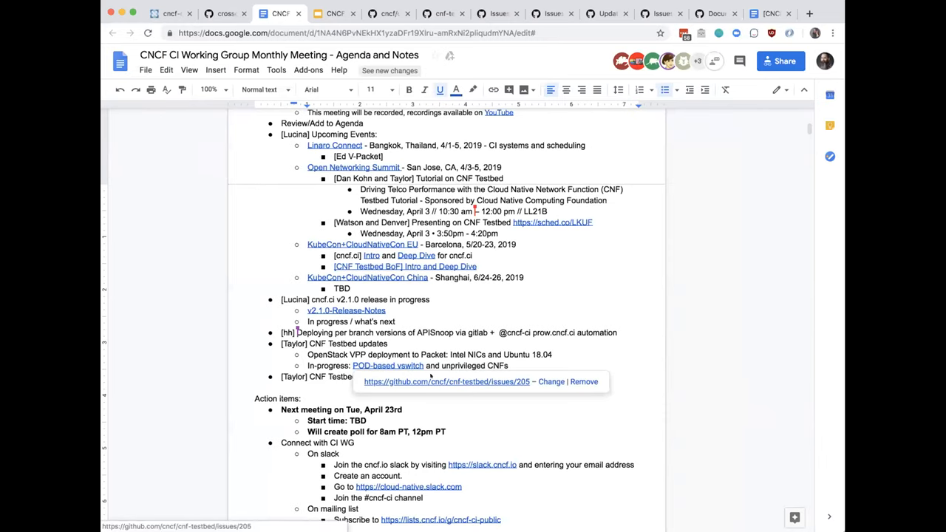
left_click(447, 381)
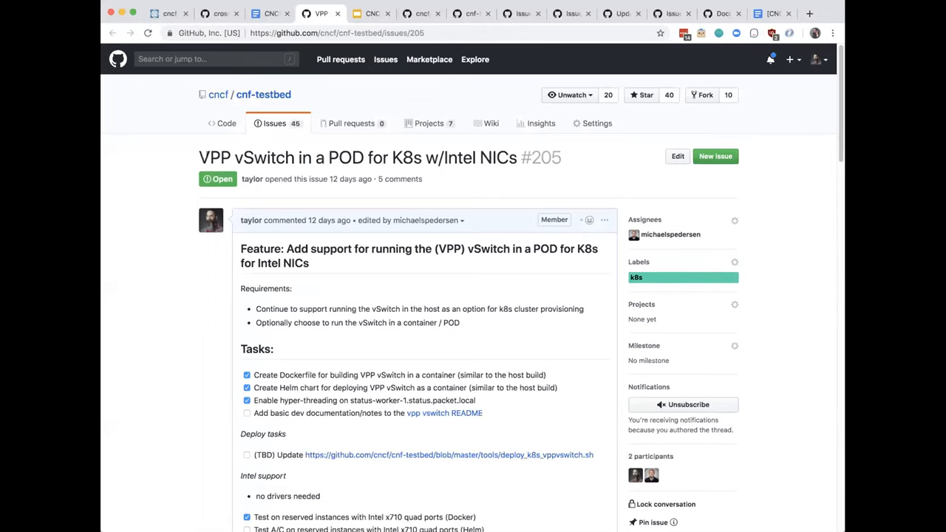
mouse_move(176, 214)
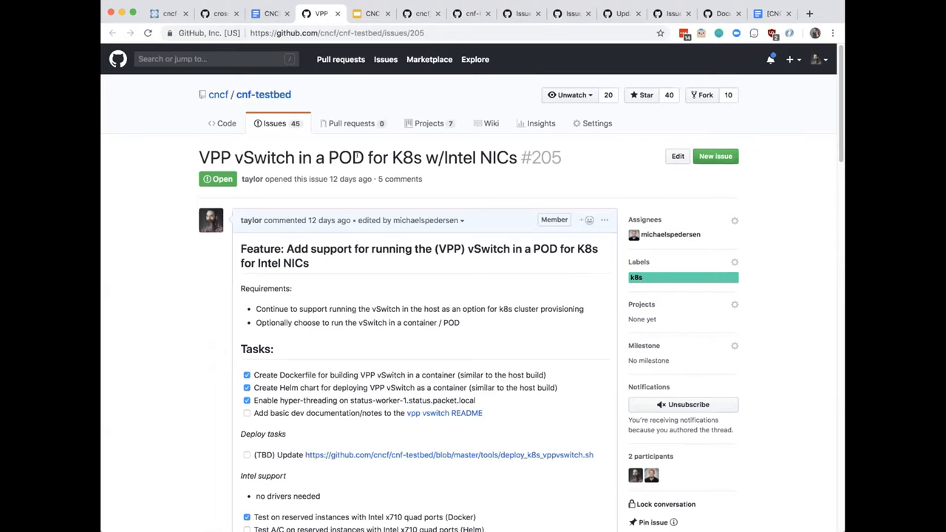
mouse_move(411, 170)
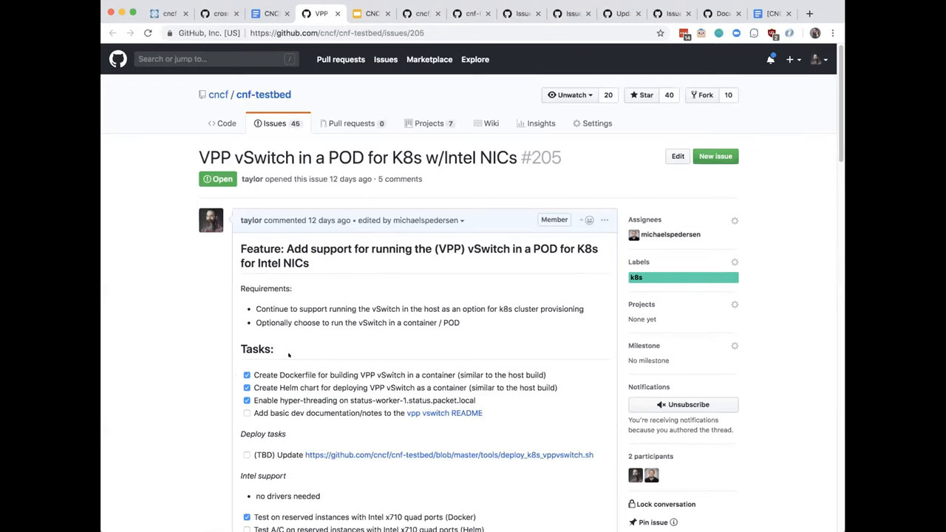
mouse_move(298, 327)
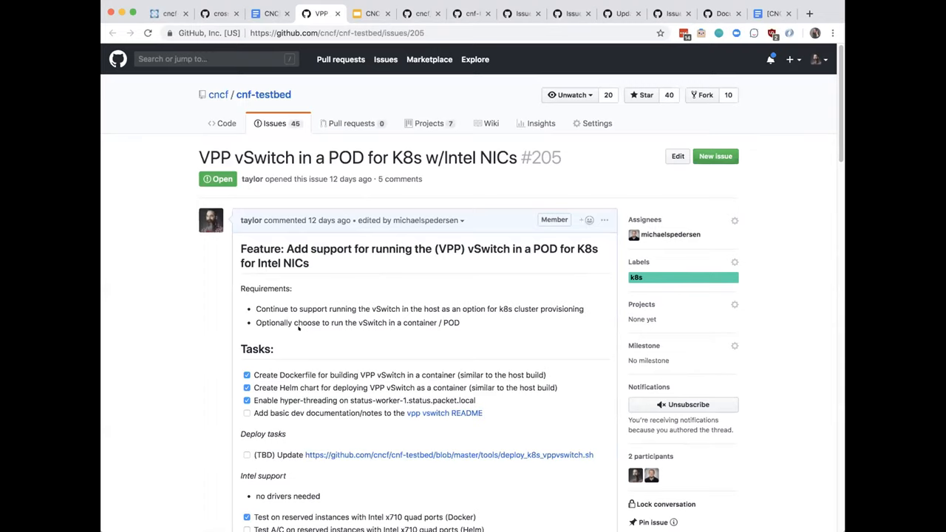
mouse_move(182, 146)
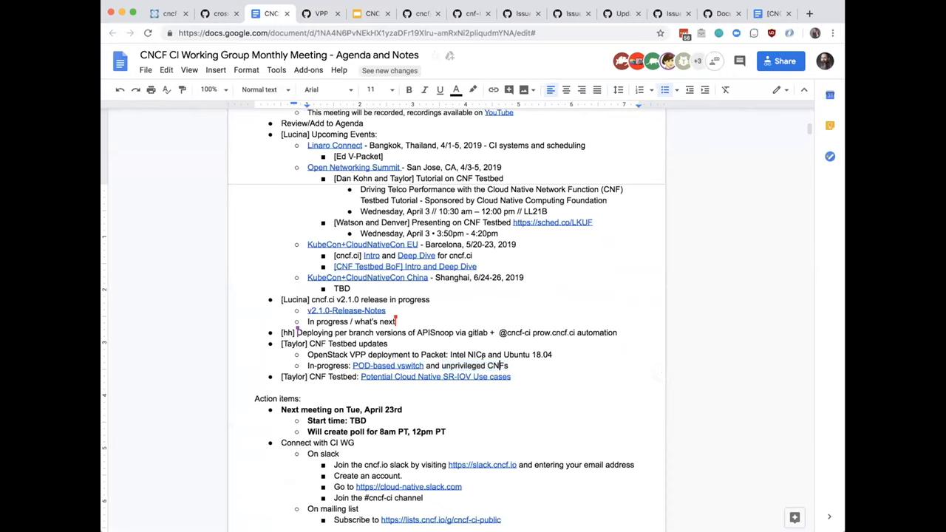
double_click(497, 365)
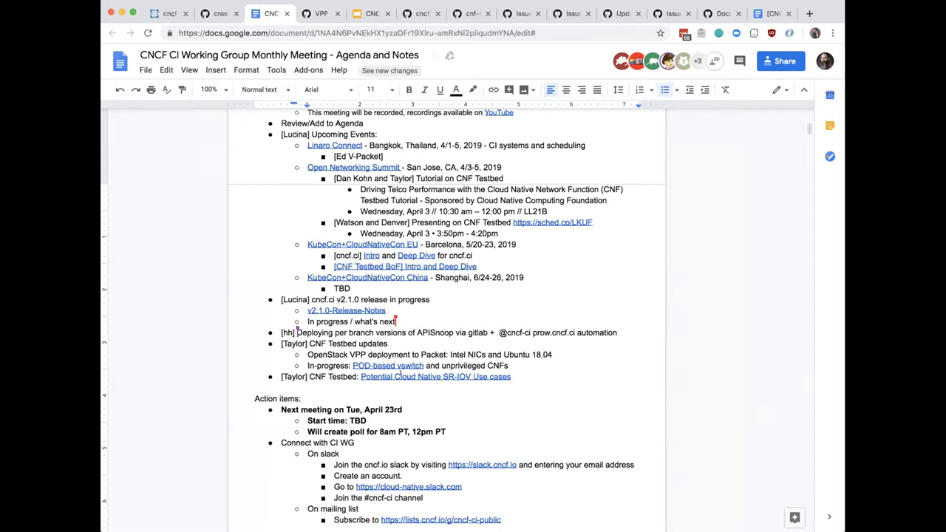
left_click(436, 376)
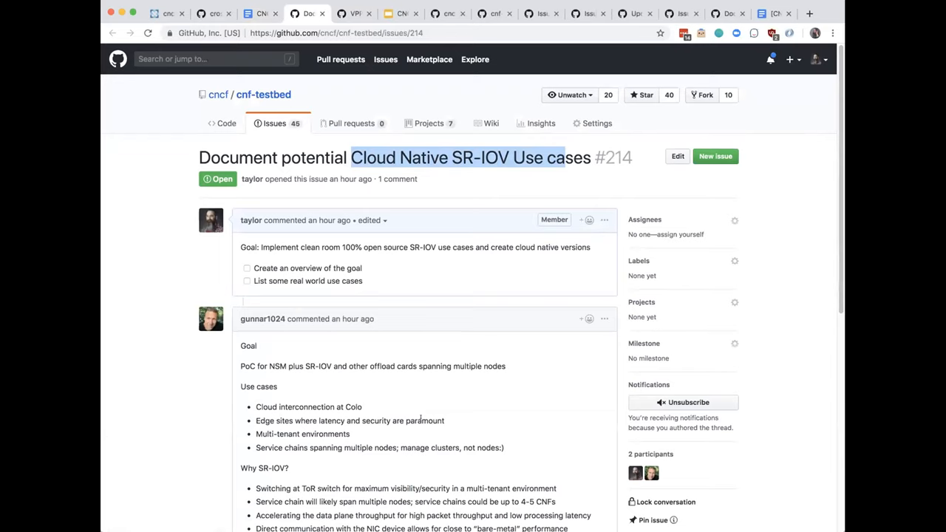
Review issue #214's SR-IOV use-case goal and comments, selecting a text passage, then return to the agenda.
scroll("down", 3)
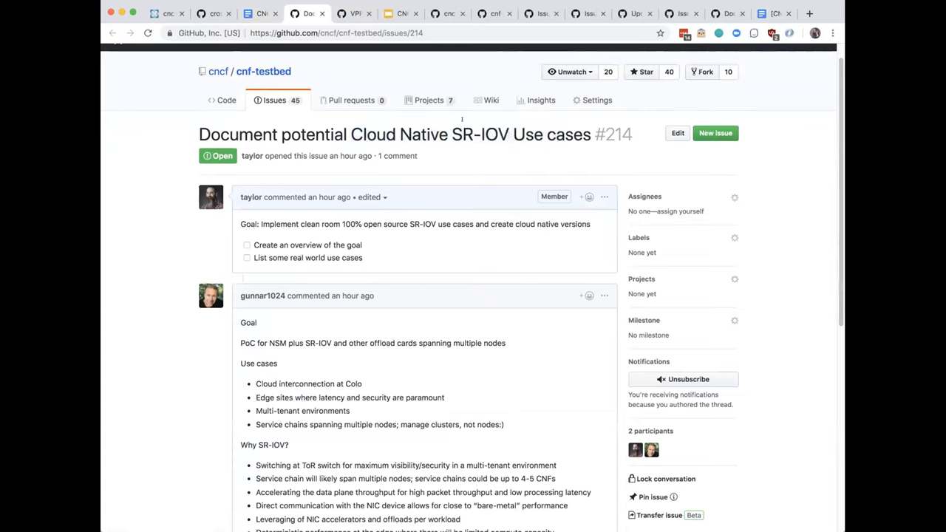
left_click_drag(453, 134, 554, 135)
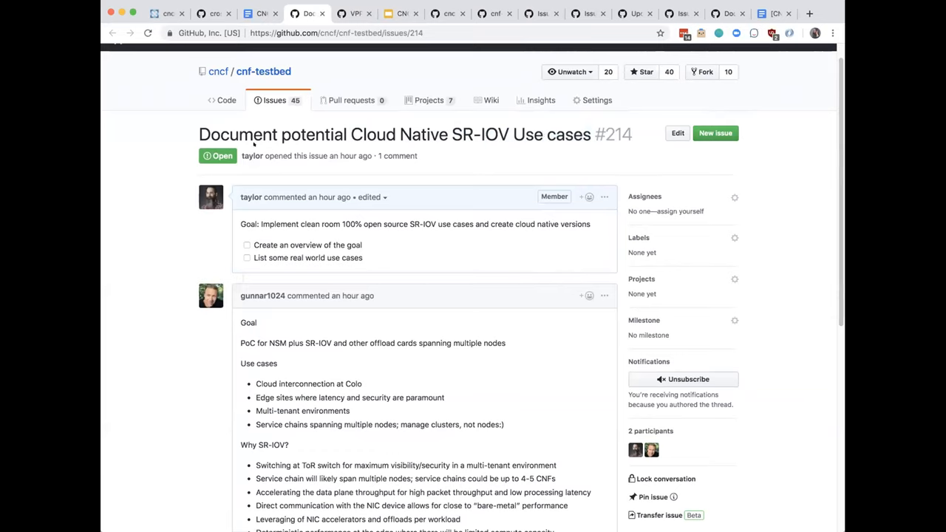
mouse_move(489, 119)
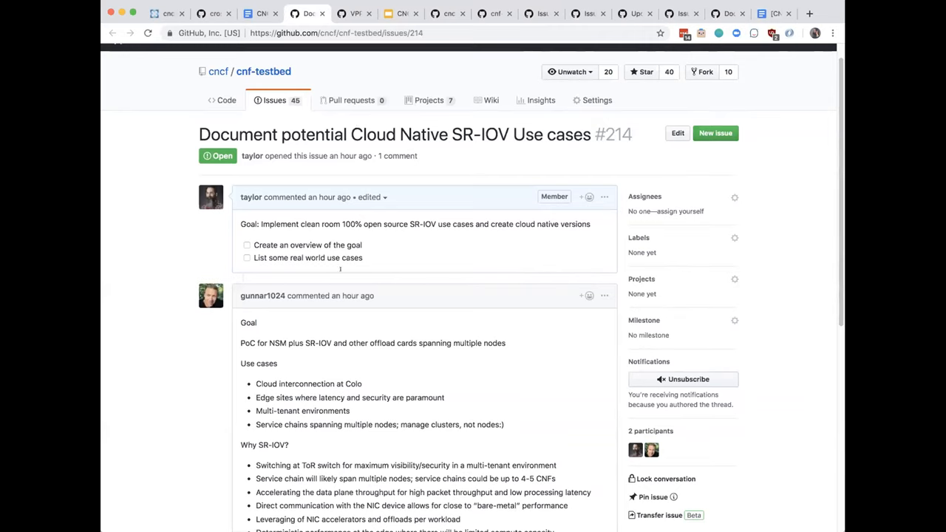
mouse_move(351, 322)
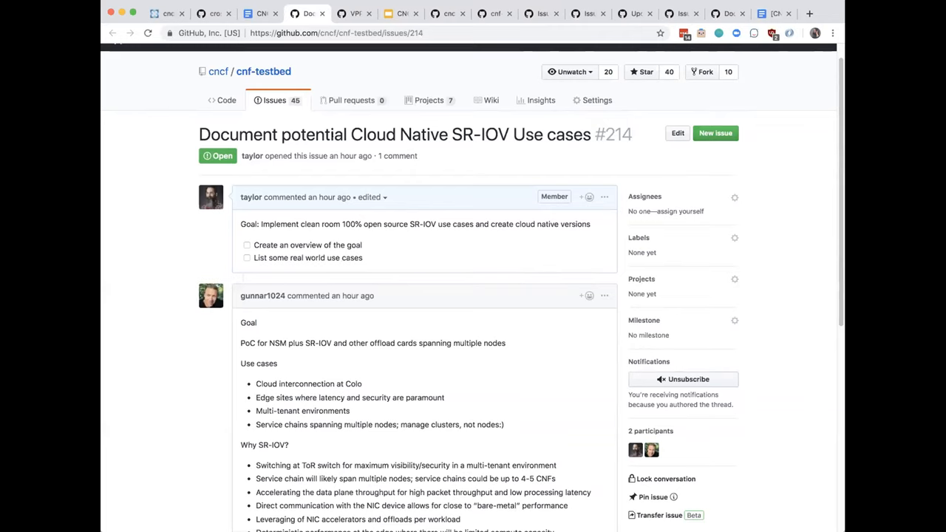
mouse_move(482, 301)
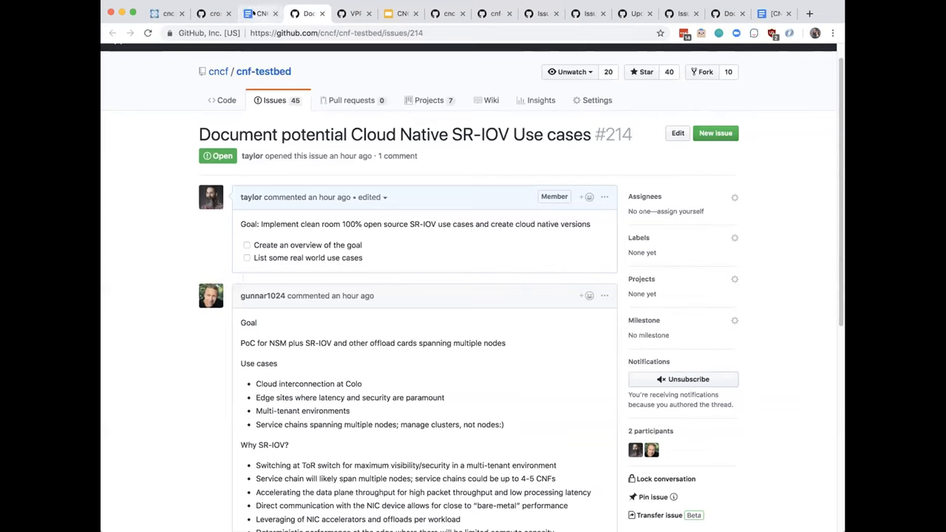
left_click(259, 13)
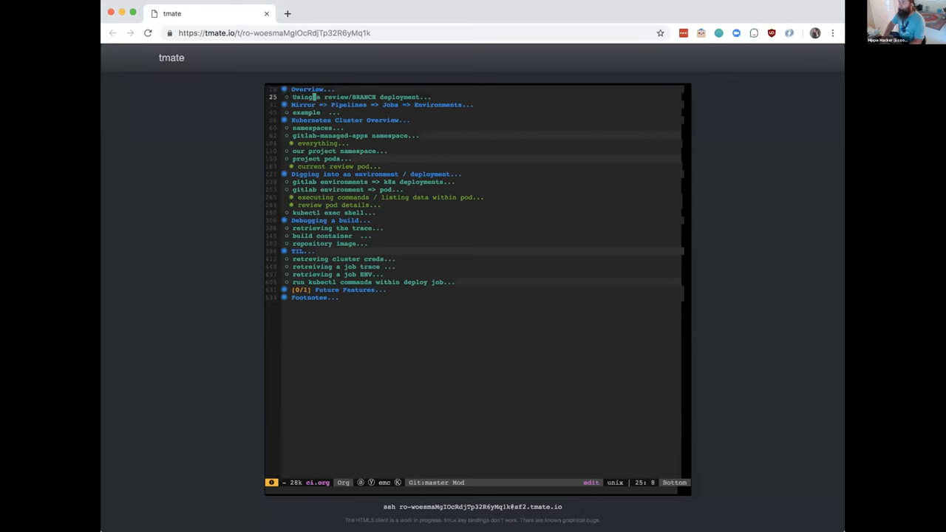
Move up the ci.org outline to the Overview heading describing per-branch workflows.
key("up")
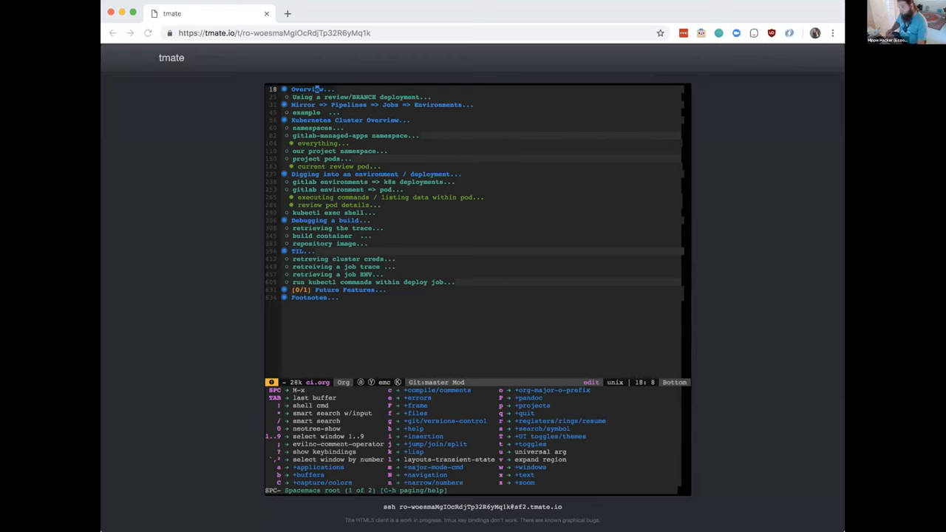
mouse_move(799, 6)
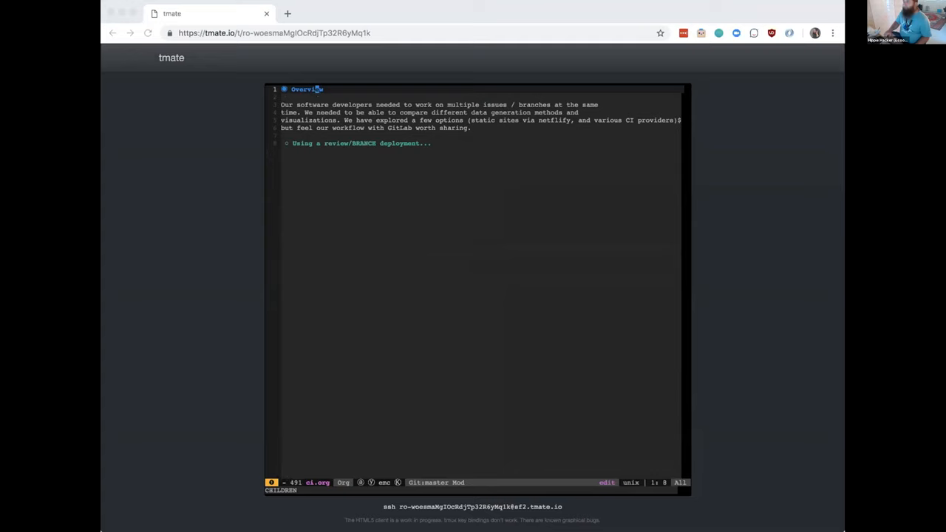
mouse_move(427, 68)
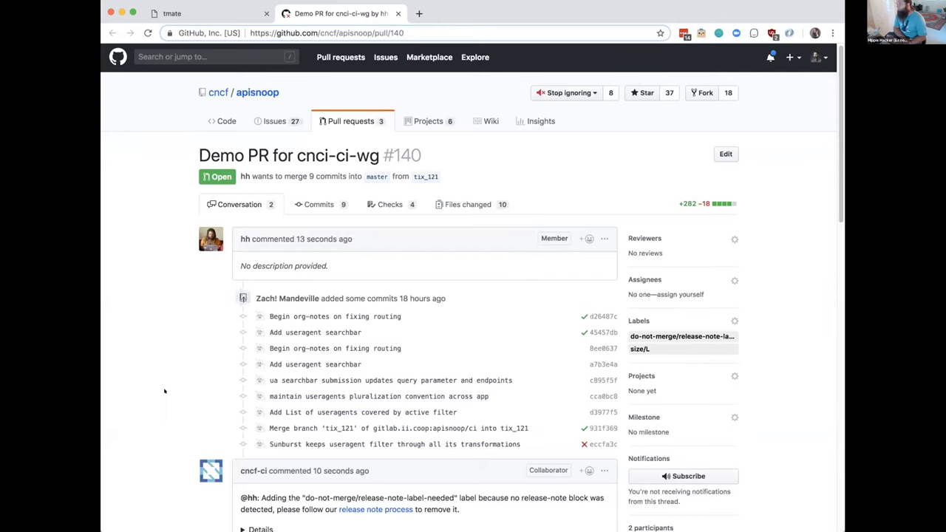
Scroll PR #140's conversation down through the cncf-ci bot label comments.
scroll("down", 3)
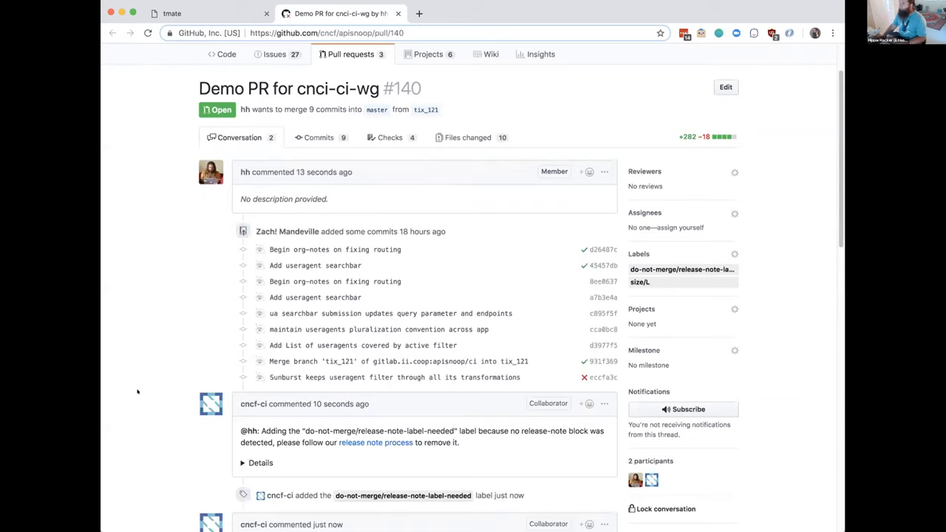
mouse_move(105, 138)
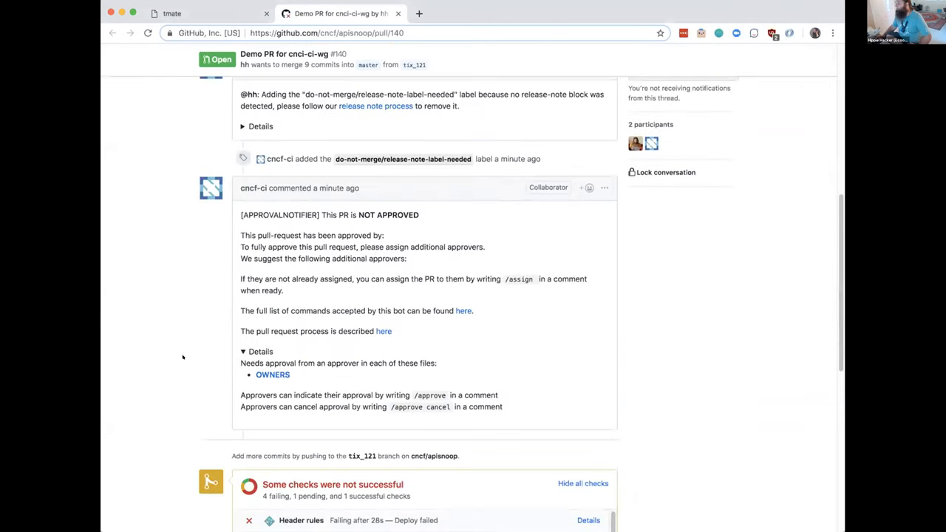
Open Details for the passing ci/gitlab/gitlab.ii.coop check in PR #140's checks list.
scroll("down", 3)
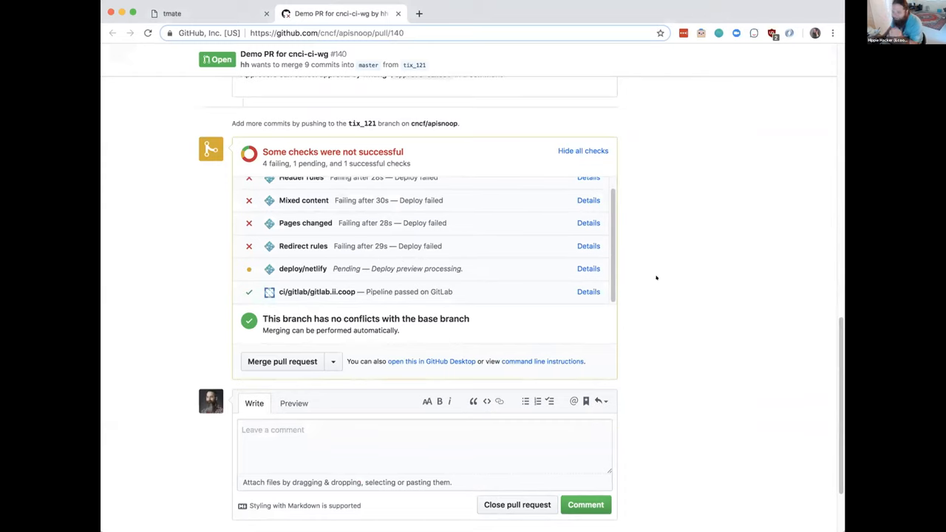
scroll("down", 3)
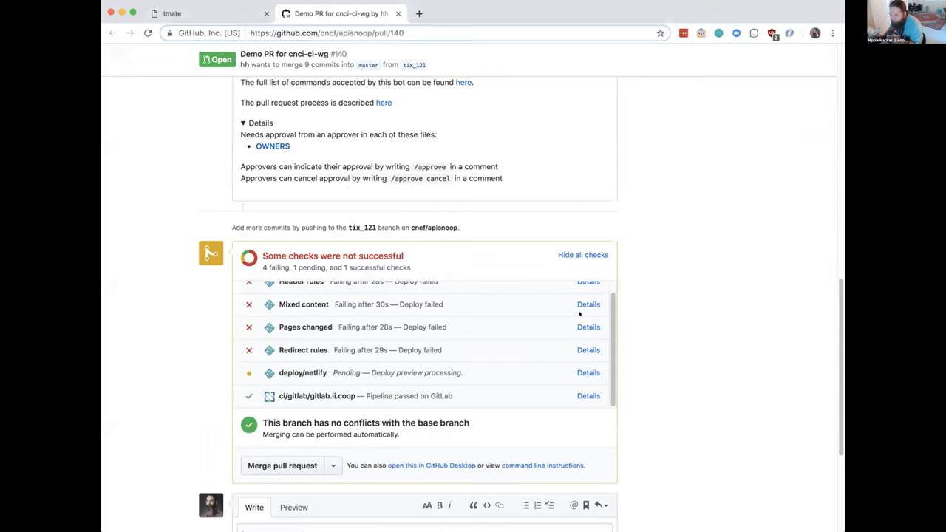
mouse_move(562, 392)
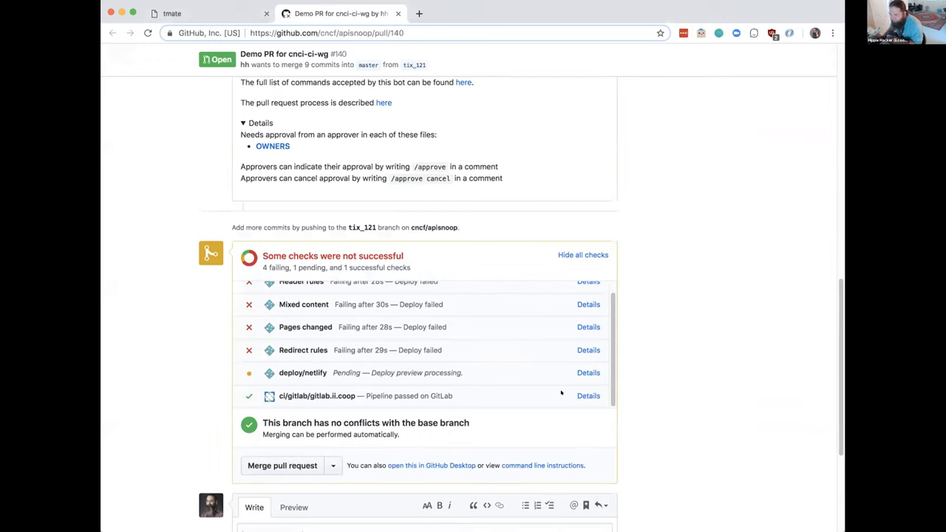
left_click(588, 396)
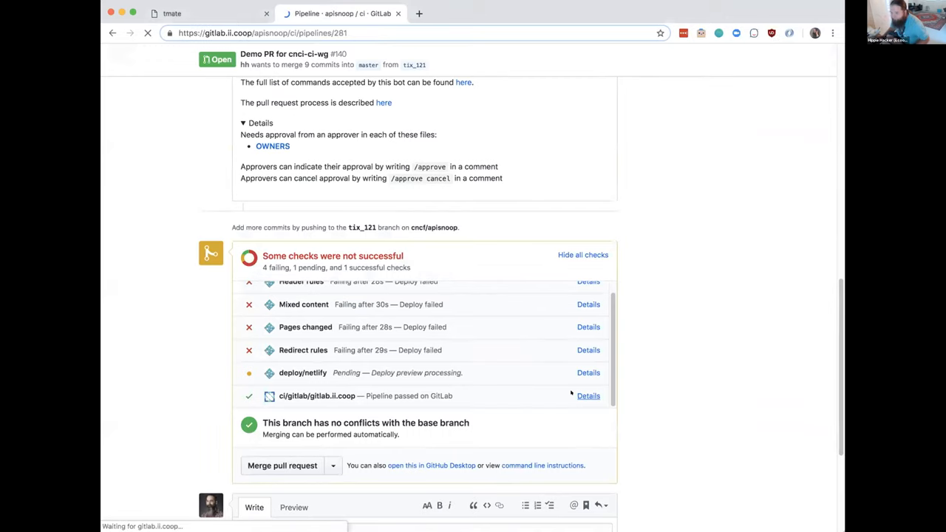
Open pipeline #281's review job and launch its tix-121 review deployment URL.
left_click(589, 395)
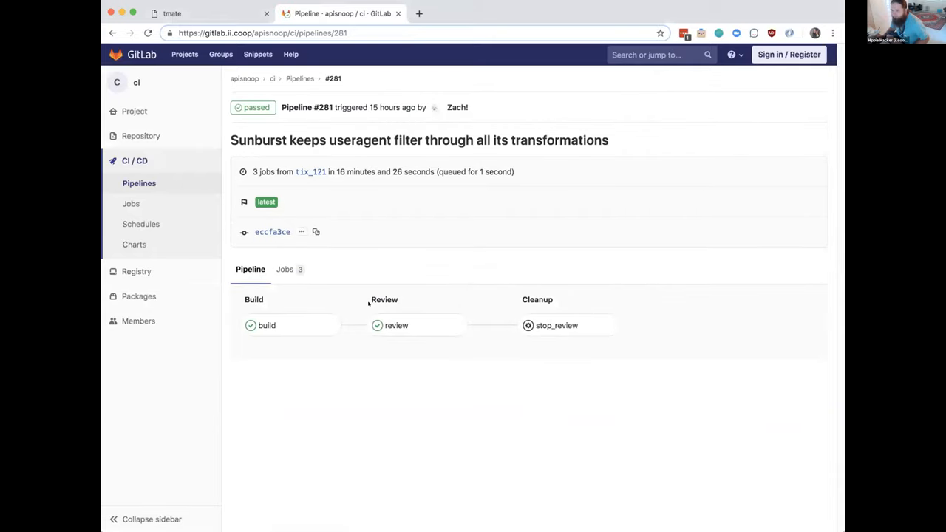
mouse_move(368, 304)
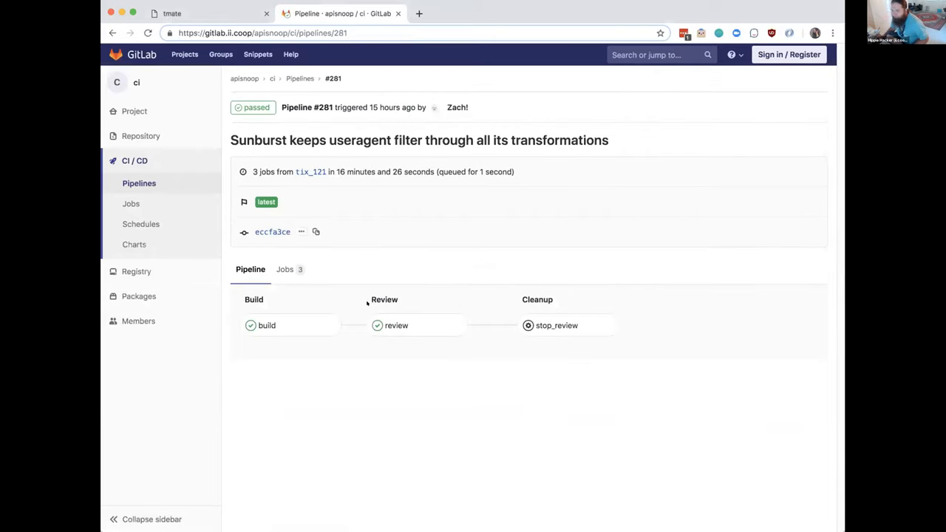
left_click(396, 325)
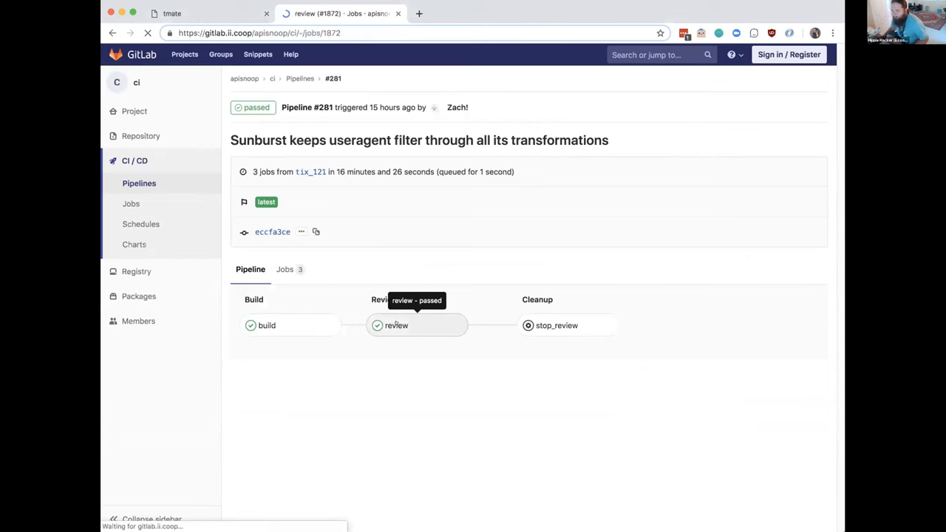
left_click(396, 326)
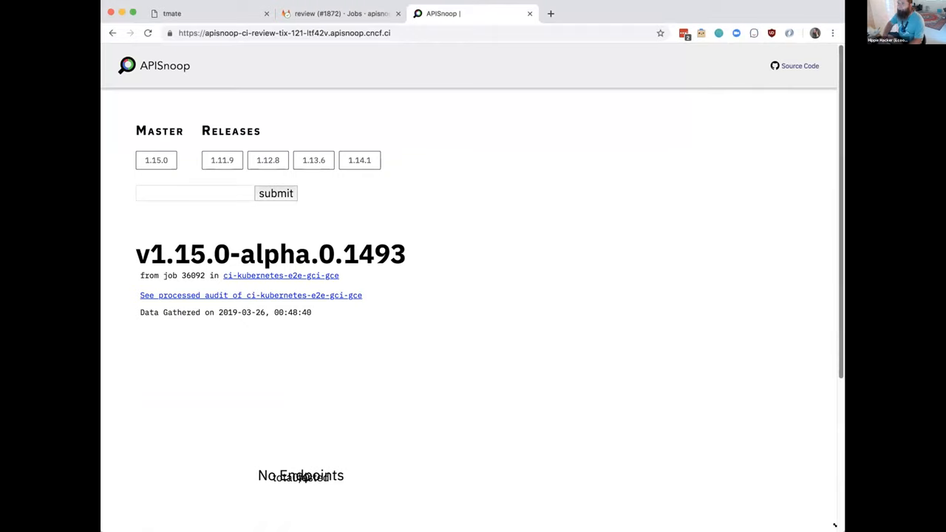
mouse_move(341, 462)
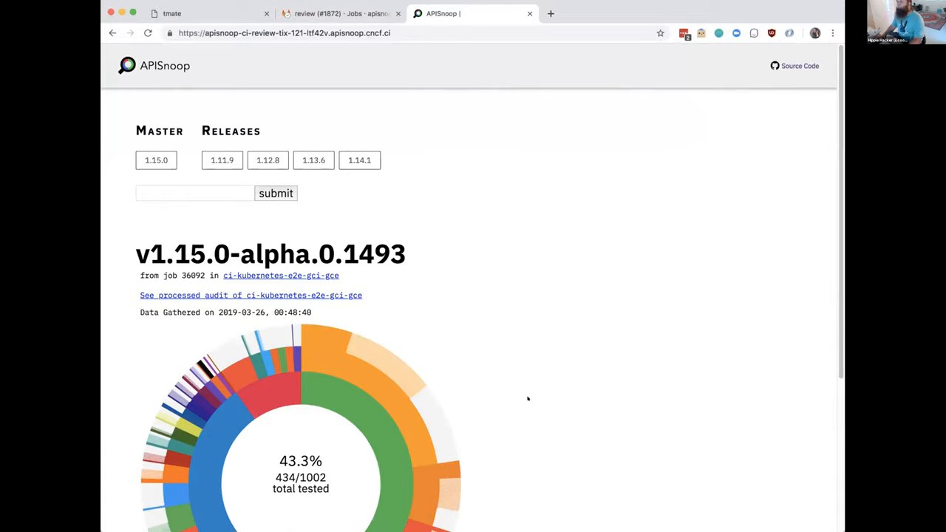
Scroll the review app down to the 43.3% coverage sunburst (434 of 1002 endpoints).
scroll("down", 3)
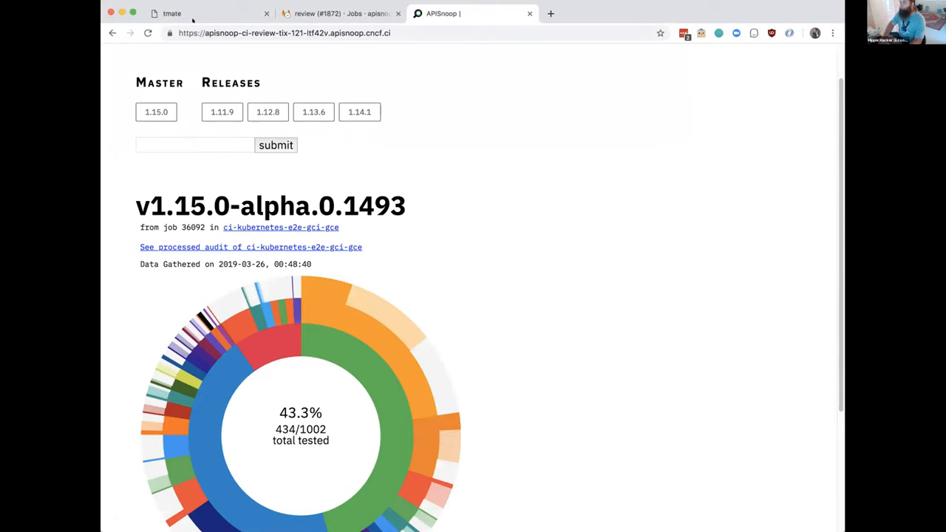
Return to the tmate notes at the example commit pipeline-to-deploy links.
left_click(172, 14)
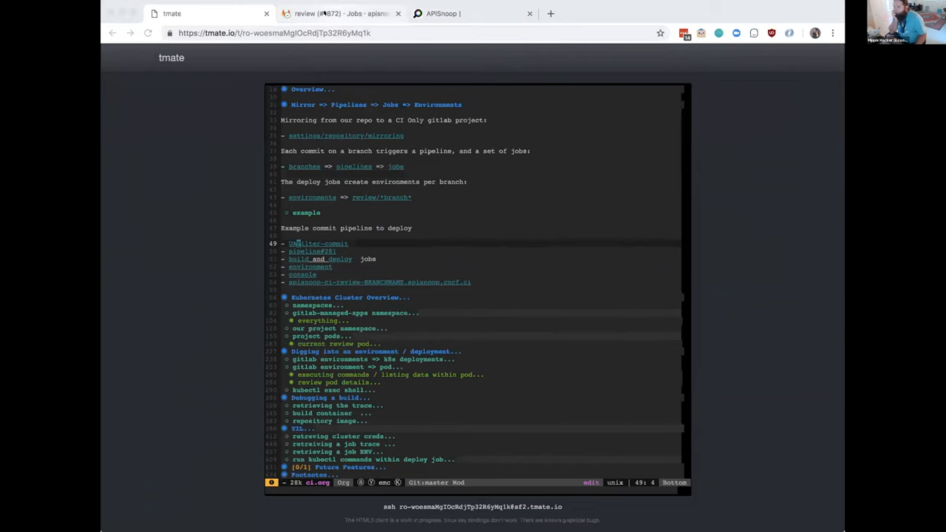
Return to the GitLab review job log and open commit eccfa3ce with its passed pipeline #281.
left_click(340, 13)
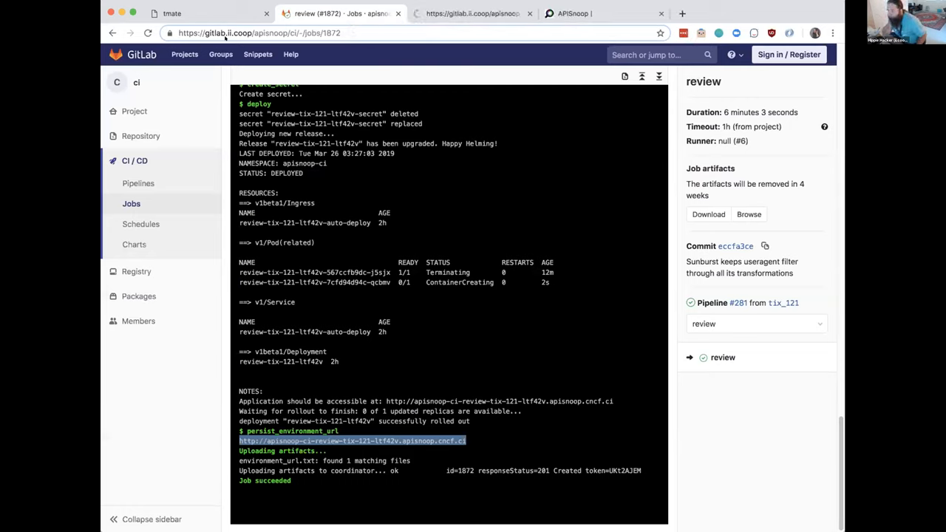
left_click(736, 246)
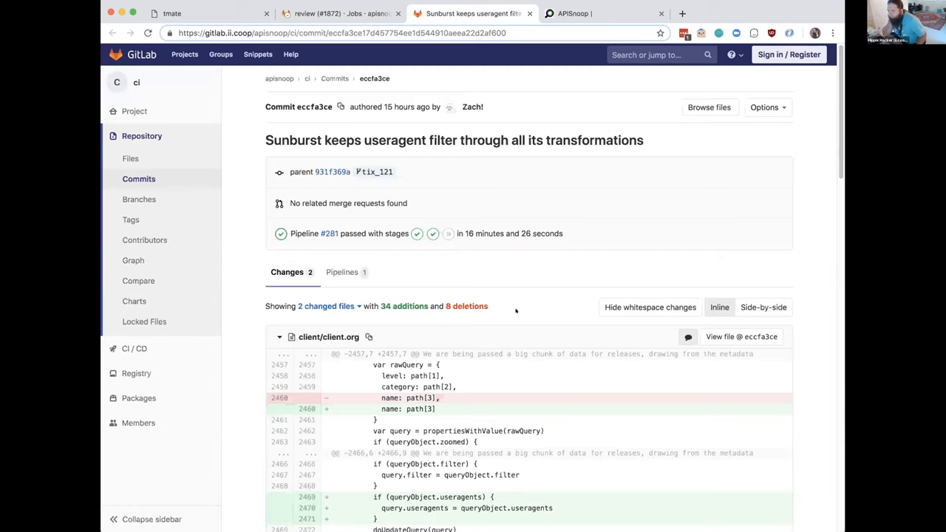
mouse_move(471, 276)
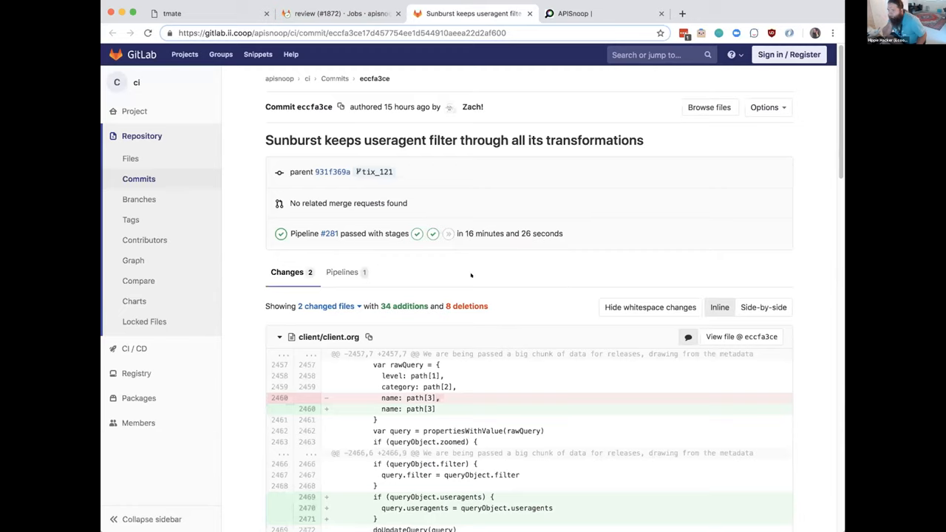
mouse_move(456, 276)
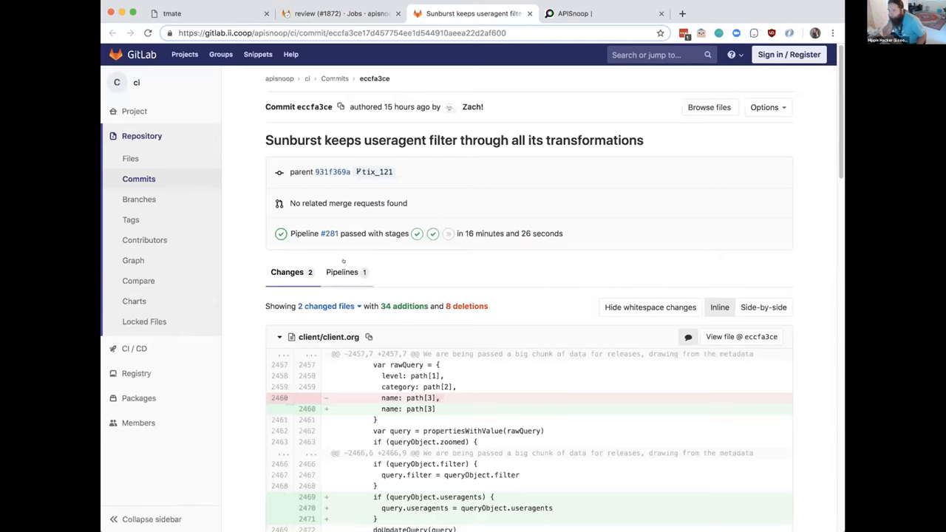
mouse_move(421, 233)
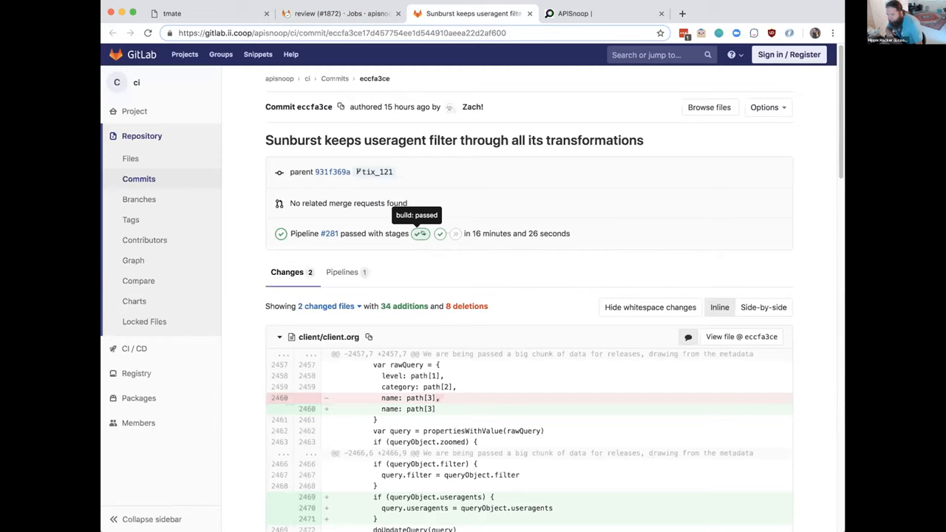
mouse_move(439, 234)
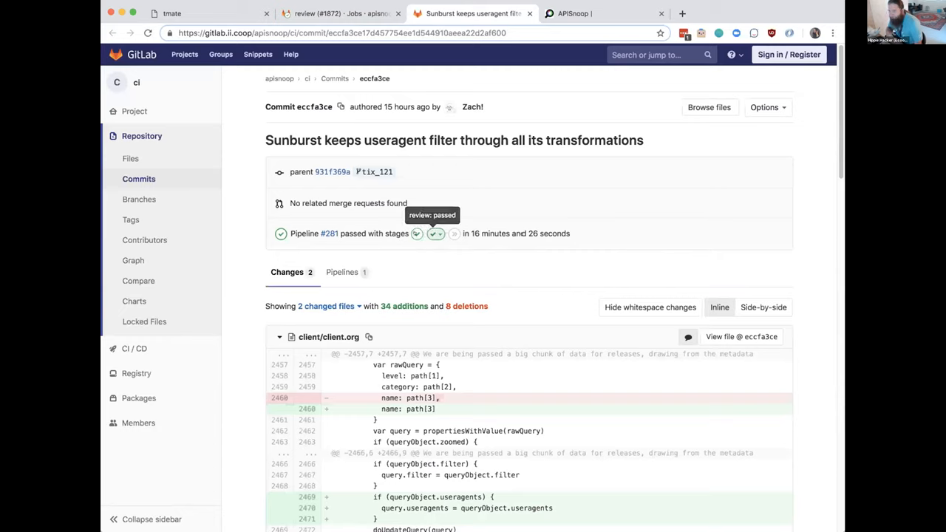
mouse_move(420, 233)
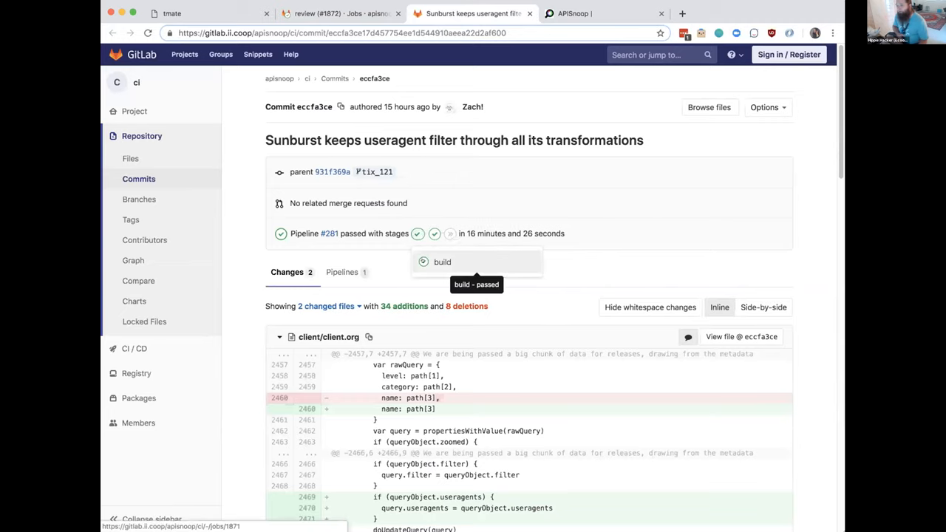
Open the build job from commit eccfa3ce's pipeline.
left_click(442, 262)
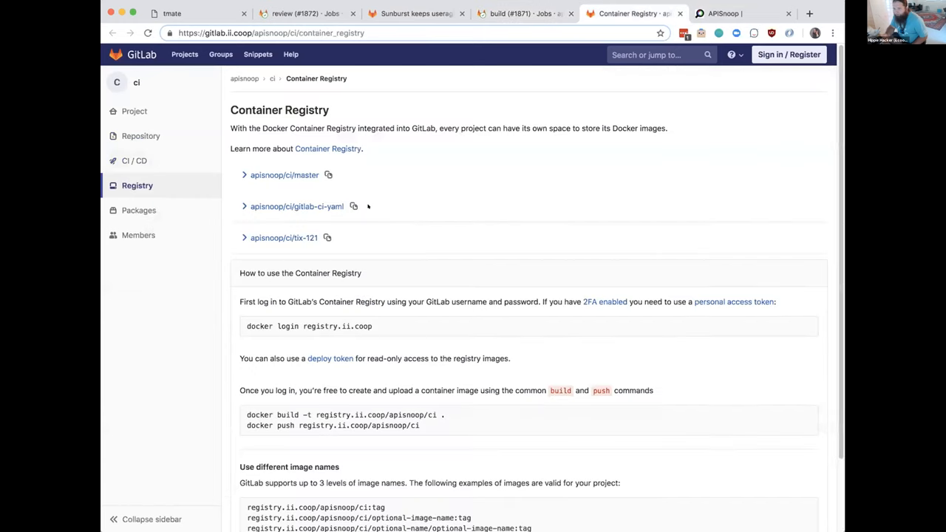
mouse_move(359, 241)
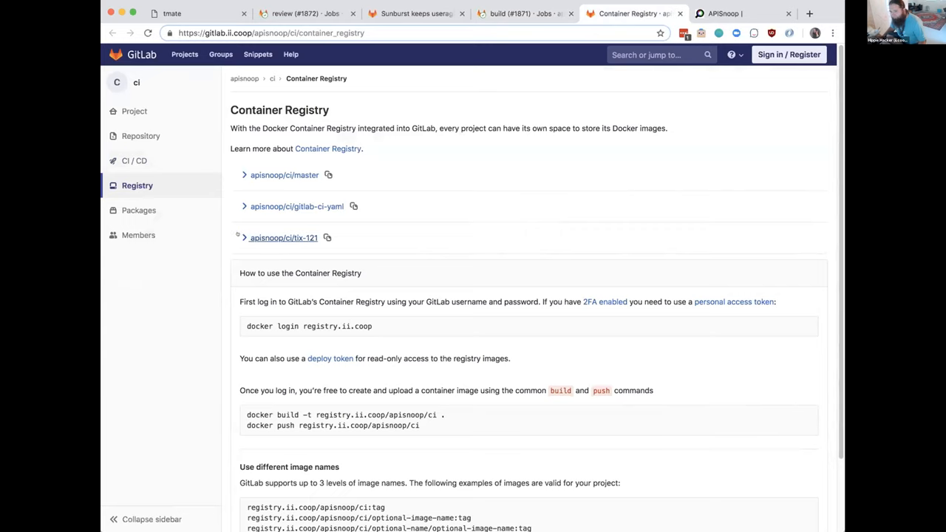
mouse_move(327, 238)
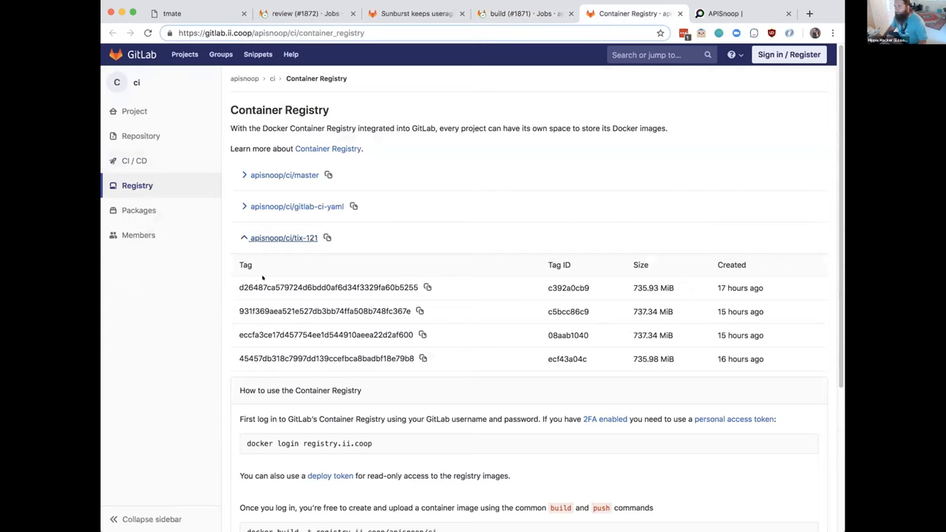
mouse_move(351, 197)
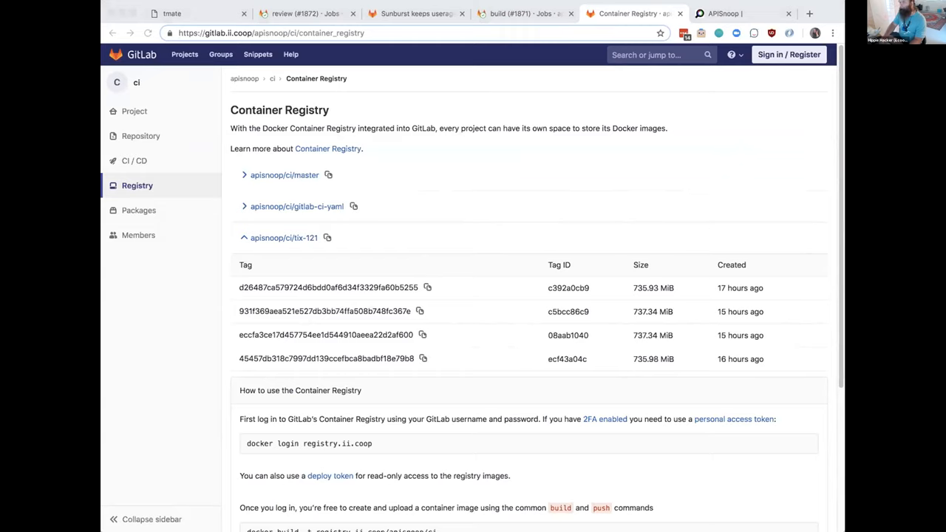
Switch to tmate and scroll ci.org to the apisnoop-ci pods results (production, staging, review-tix-121).
left_click(172, 13)
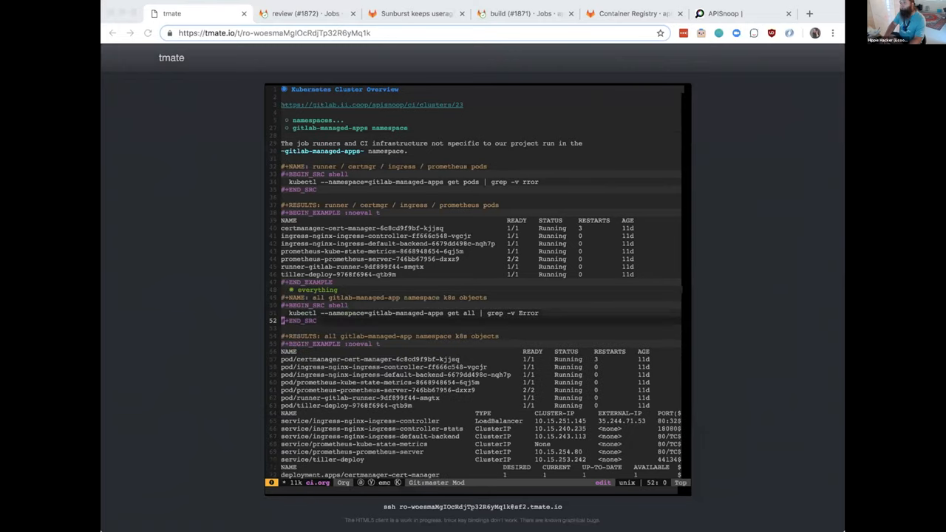
scroll("down", 3)
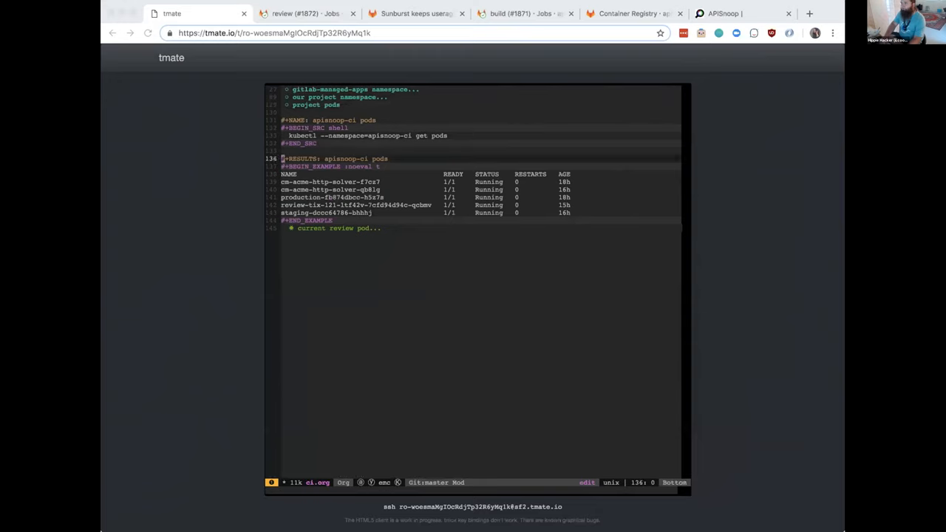
Scroll to the apisnoop-ci deployments results showing review pod review-tix-121-ltf42v.
scroll("down", 3)
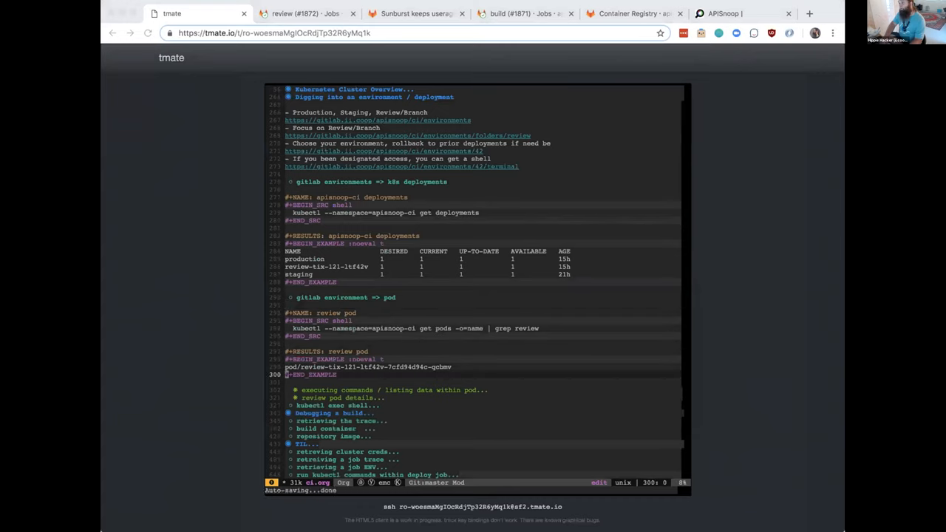
Scroll to the kubectl exec source block that opens a root shell in the review-tix-121 pod.
scroll("down", 3)
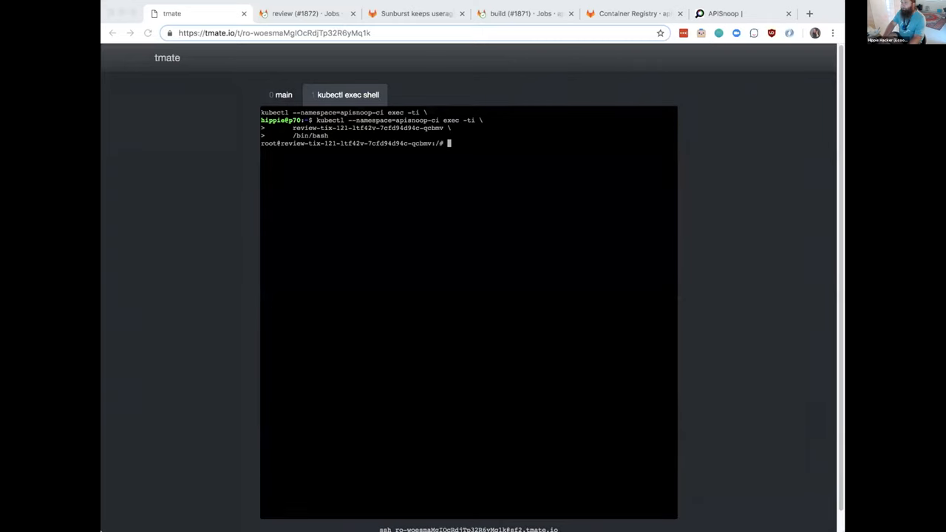
View the /app/data-gen/processed listing in the pod shell window, then return to the useragent filter commit page.
left_click(284, 94)
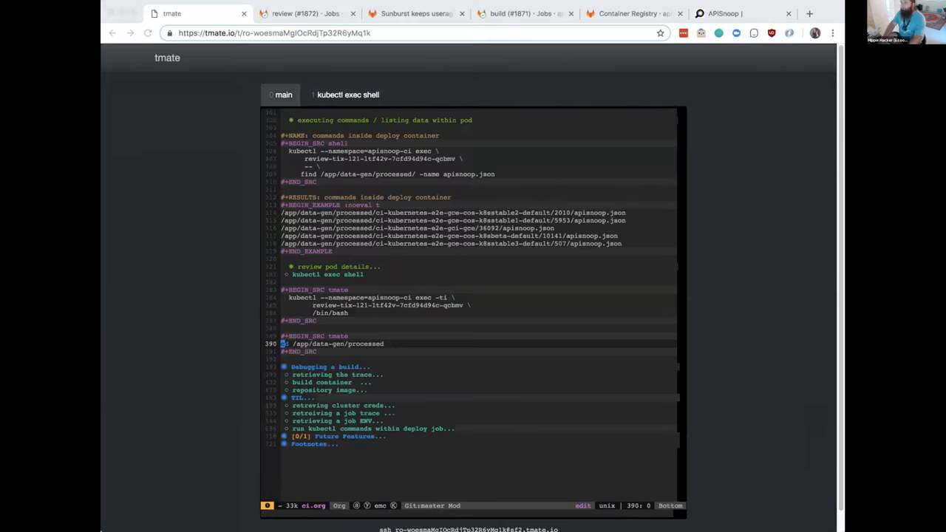
left_click(347, 95)
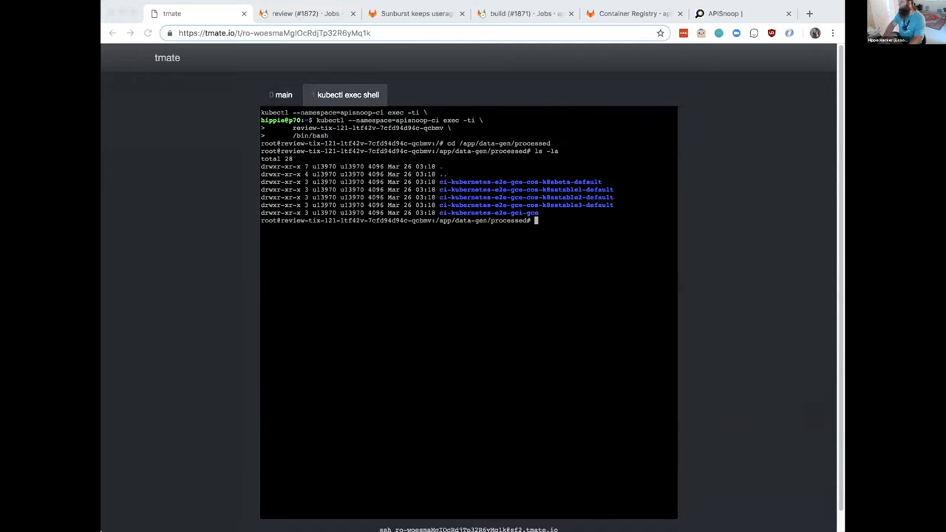
left_click(282, 95)
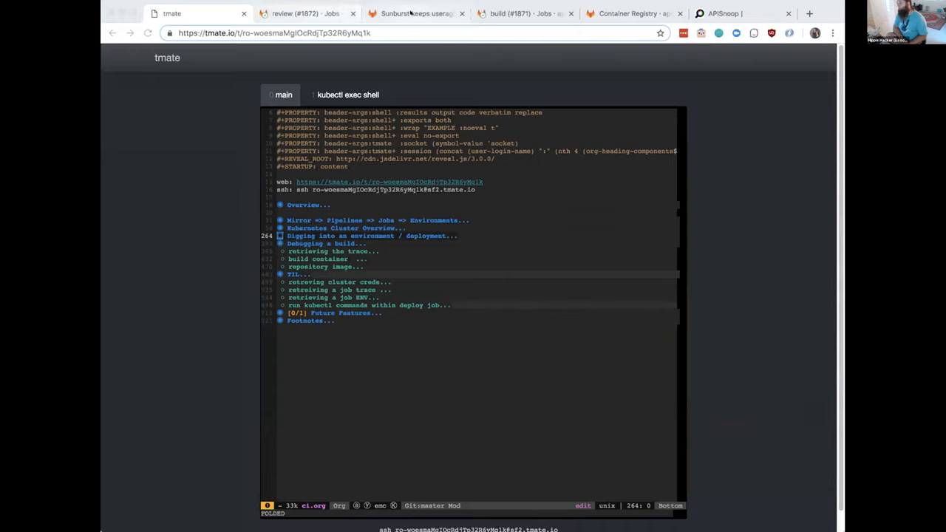
left_click(416, 13)
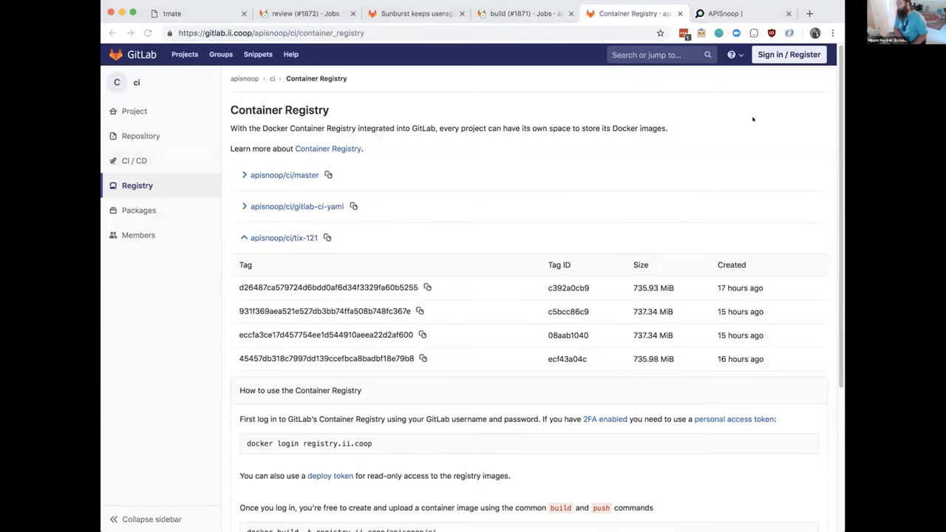
Switch from the tix-121 Container Registry images to the live APISnoop review deployment.
left_click(725, 13)
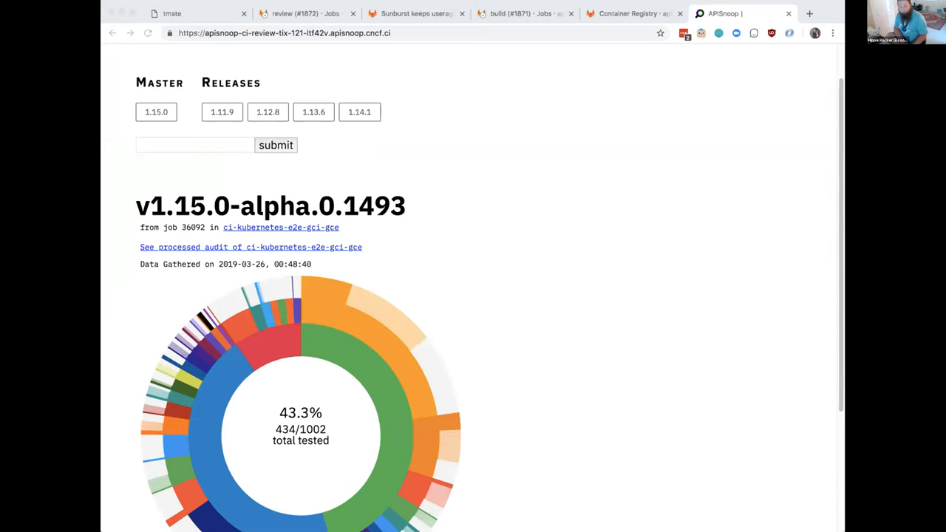
Review the demo PR #140 checks list, then return to the tmate notes session.
left_click(285, 13)
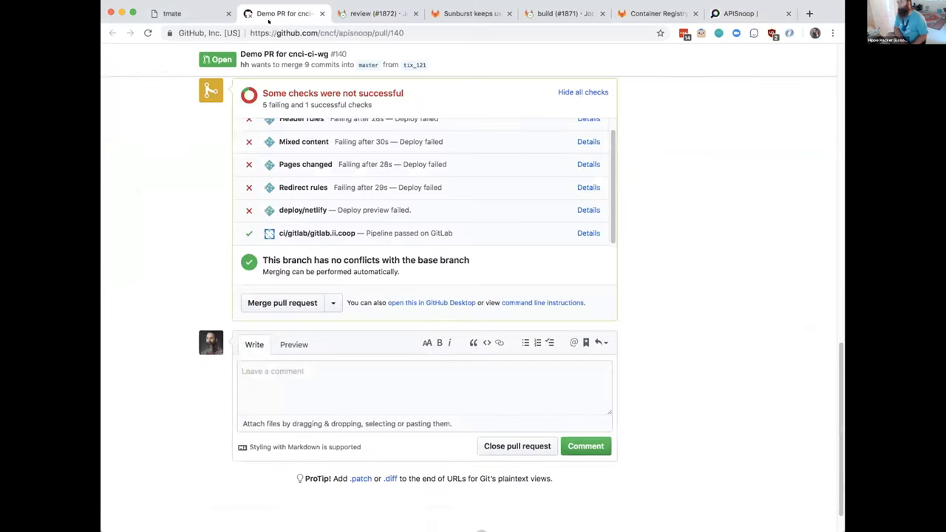
left_click(171, 14)
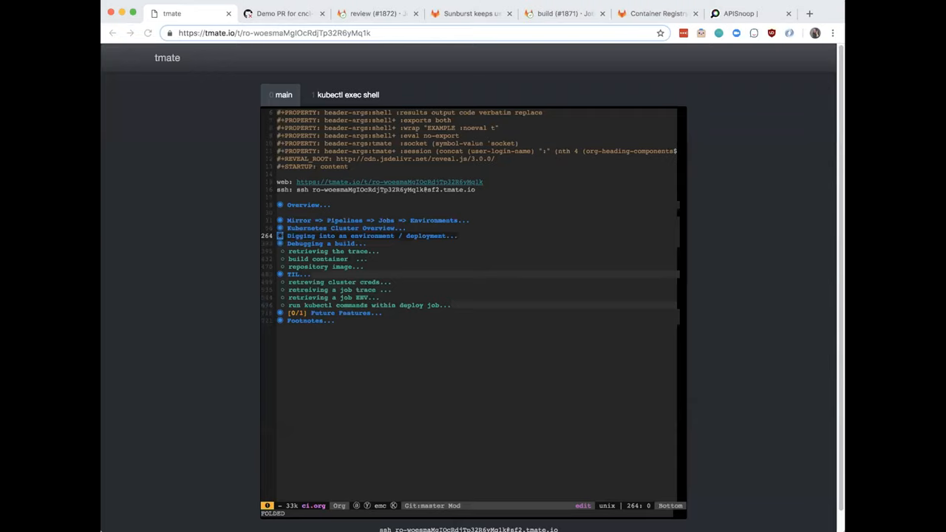
Switch from the tmate ci.org outline to the CNCF CI Working Group agenda document.
left_click(421, 19)
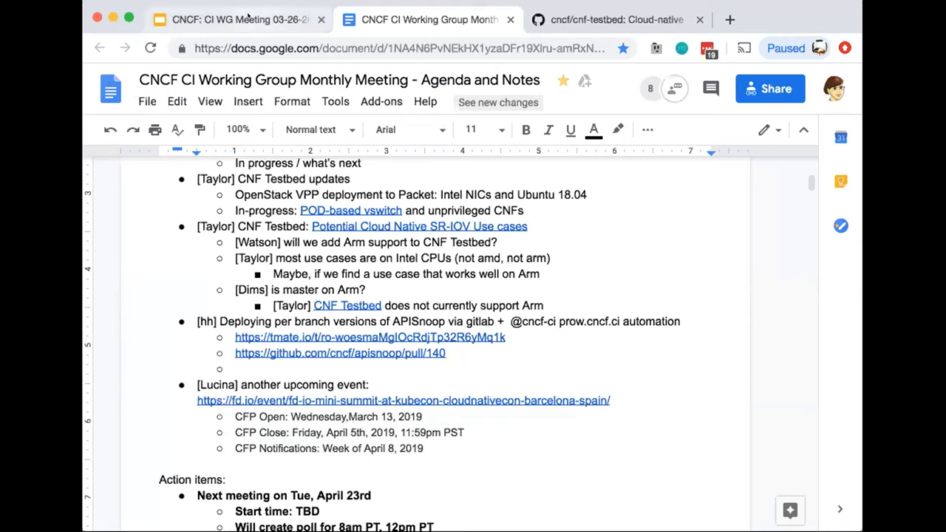
Bring up the meeting slides at slide 32, 'How to connect with CI WG'.
left_click(236, 19)
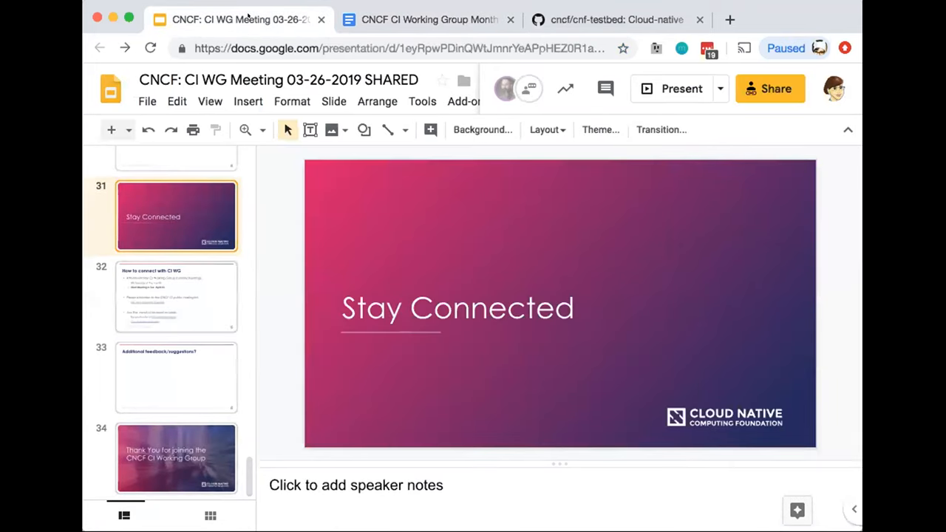
left_click(176, 296)
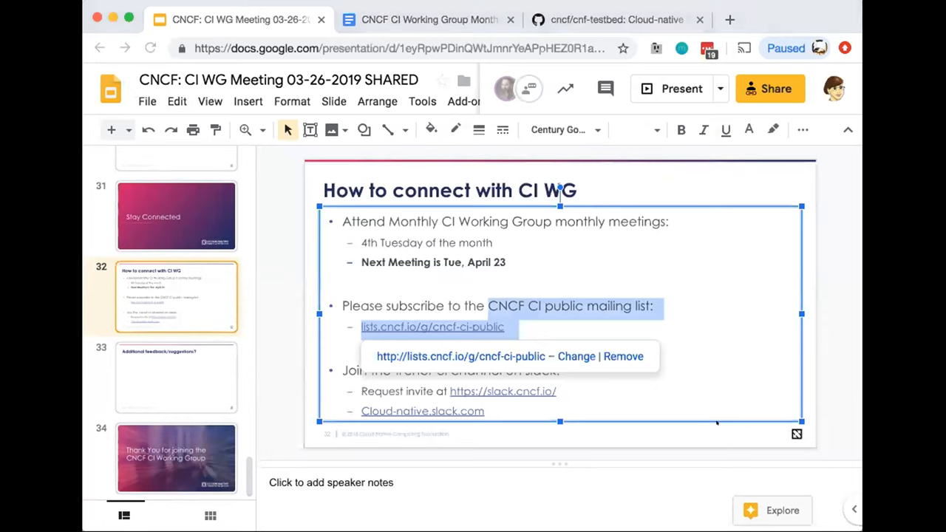
Advance to slide 33, 'Additional feedback/suggestions?'.
left_click(409, 391)
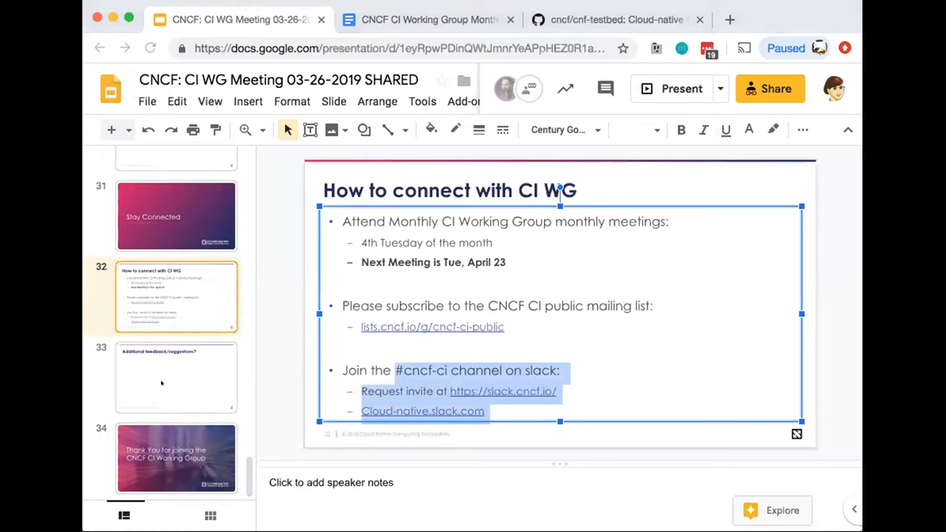
left_click(176, 378)
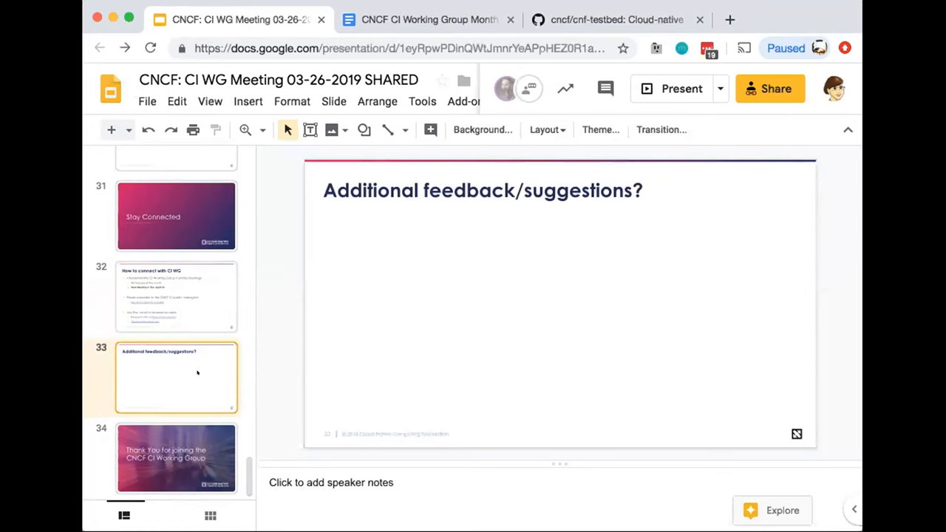
mouse_move(425, 360)
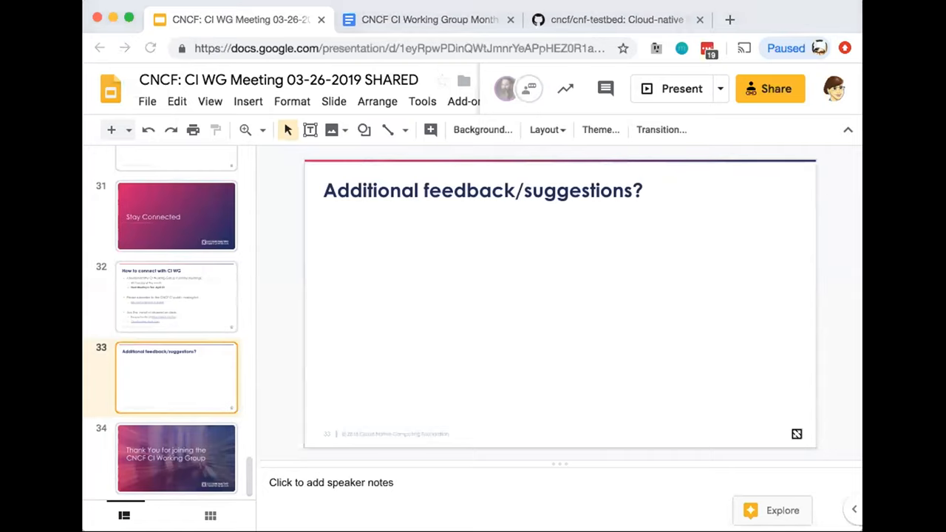
mouse_move(236, 434)
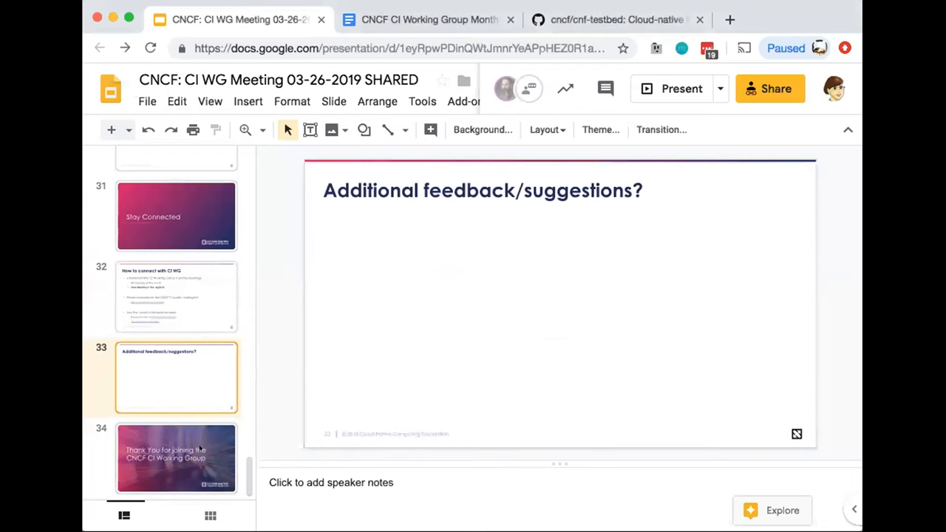
Show the final slide 34, 'Thank You for joining the CNCF CI Working Group'.
left_click(175, 458)
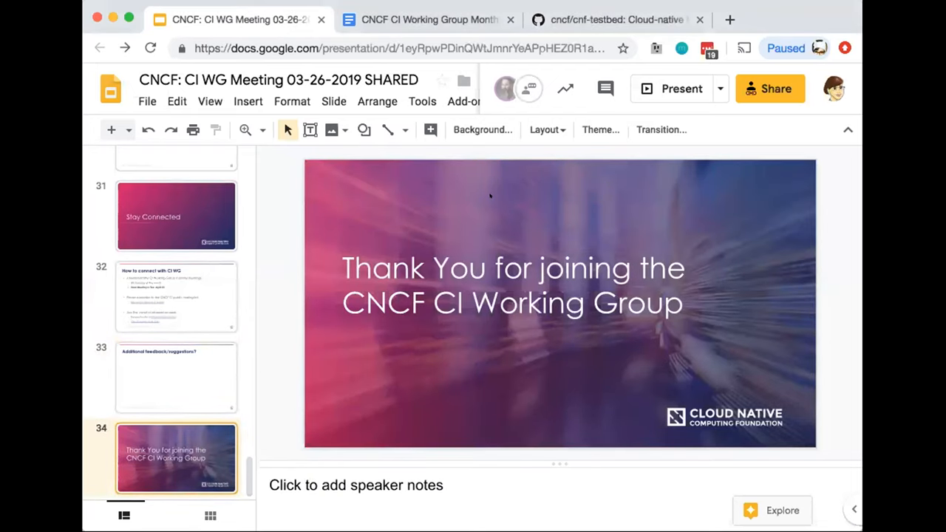